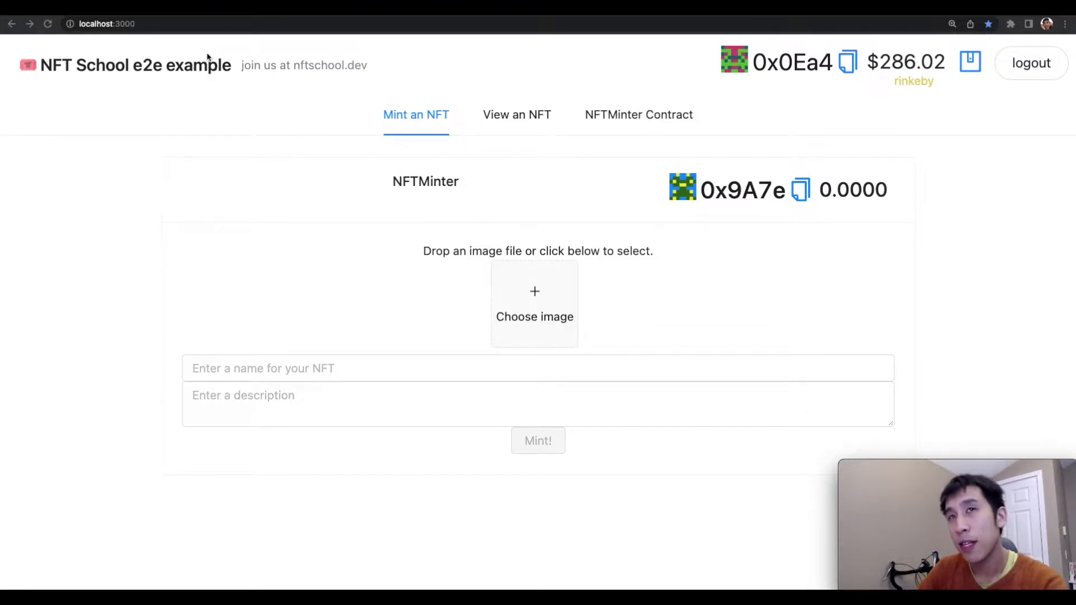
{"action": "mouse_move", "coordinate": [426, 314]}
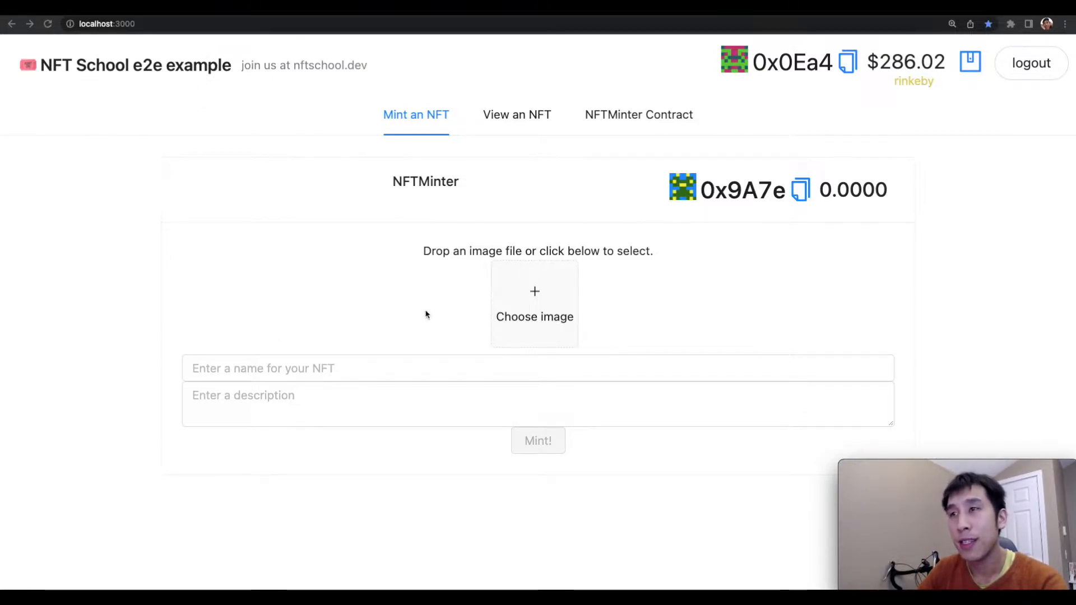
{"action": "mouse_move", "coordinate": [417, 380]}
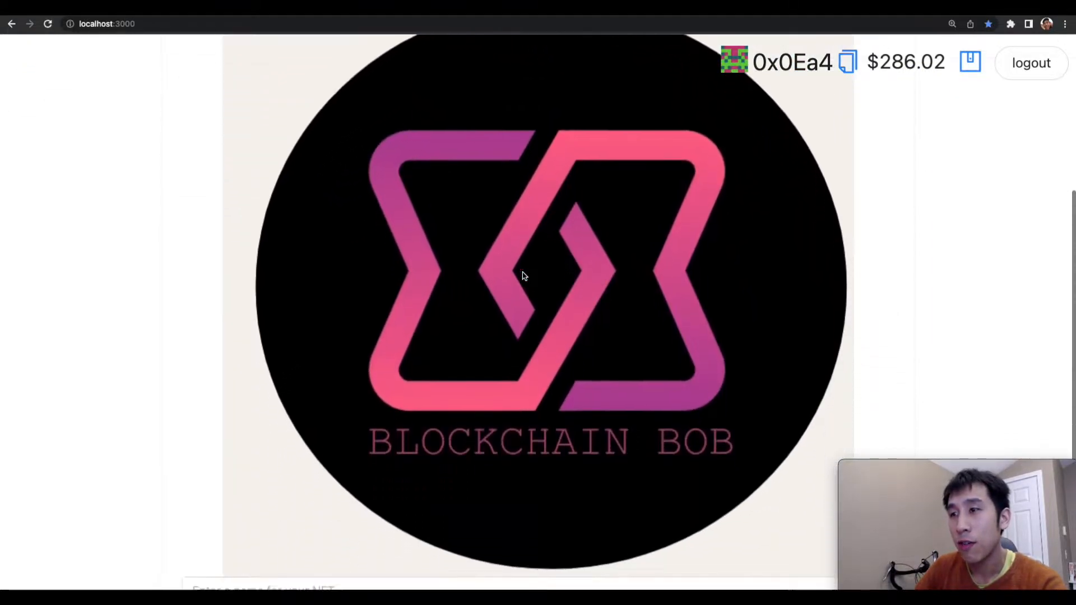
Step: Name the Blockchain Bob logo NFT 'blockchain logo', add a 'description', and mint it
{"action": "type", "text": "blockchain"}
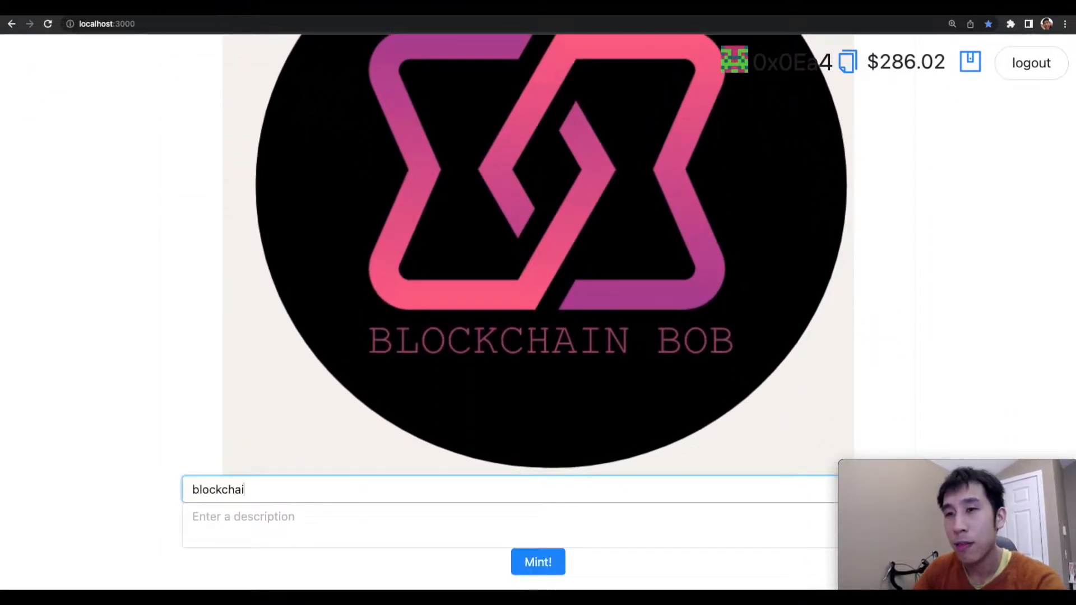
{"action": "type", "text": "desc"}
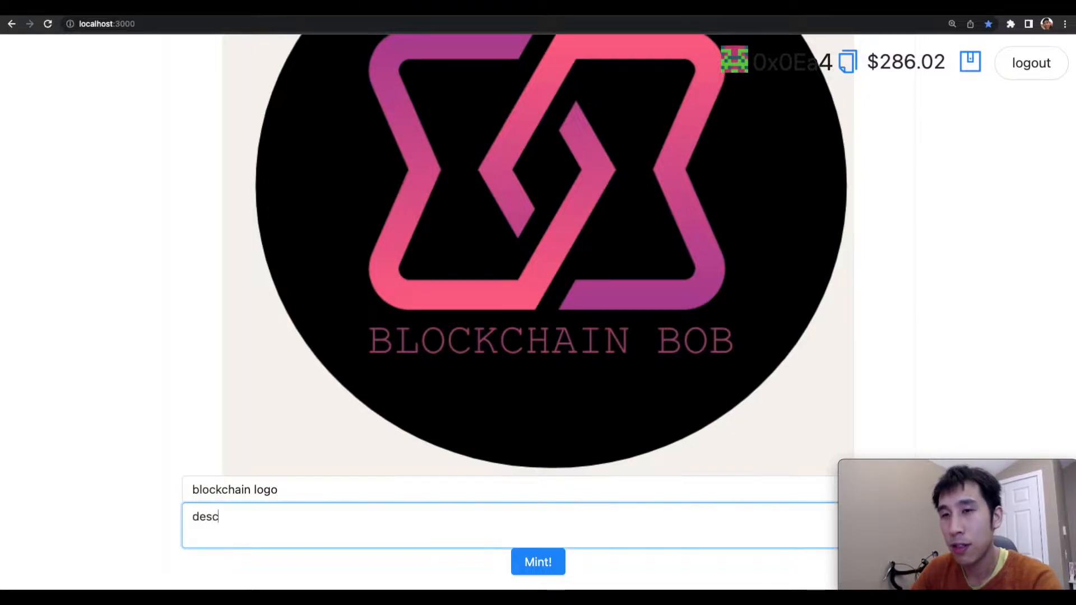
{"action": "type", "text": "ription"}
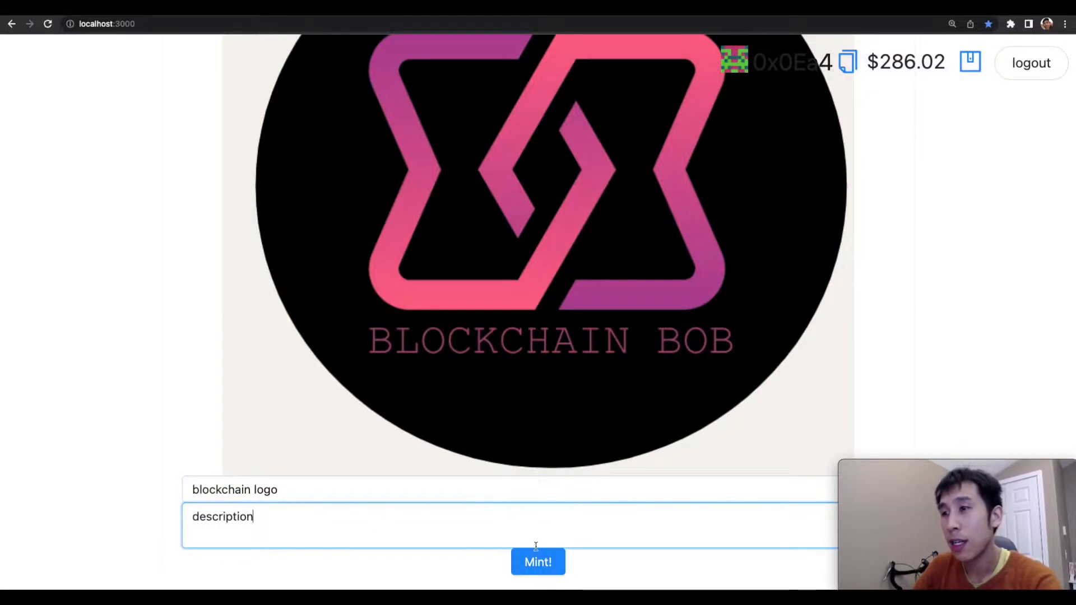
{"action": "left_click", "coordinate": [537, 562]}
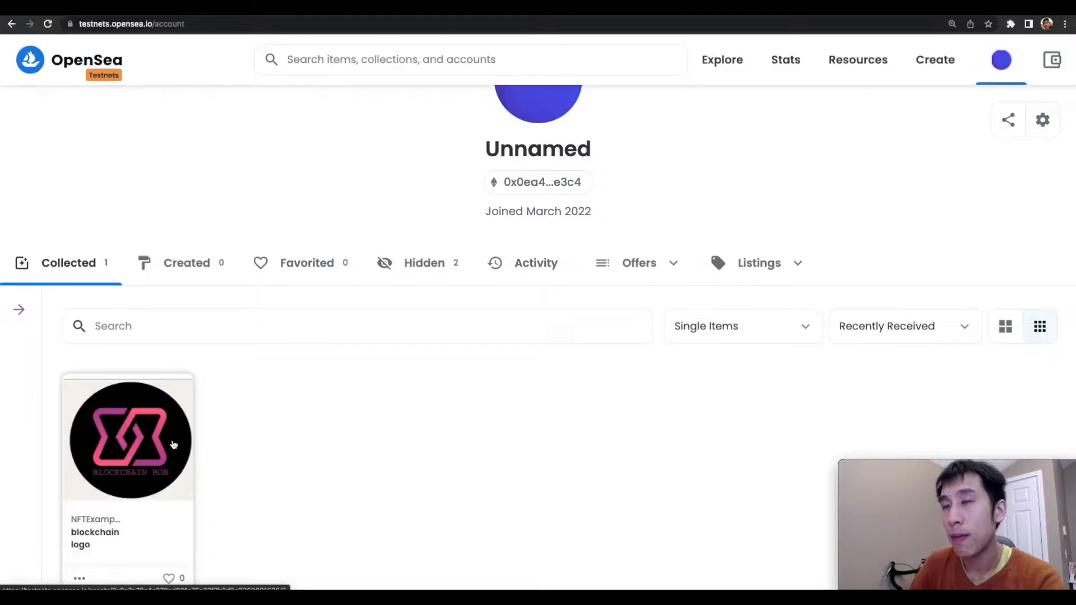
{"action": "mouse_move", "coordinate": [111, 536]}
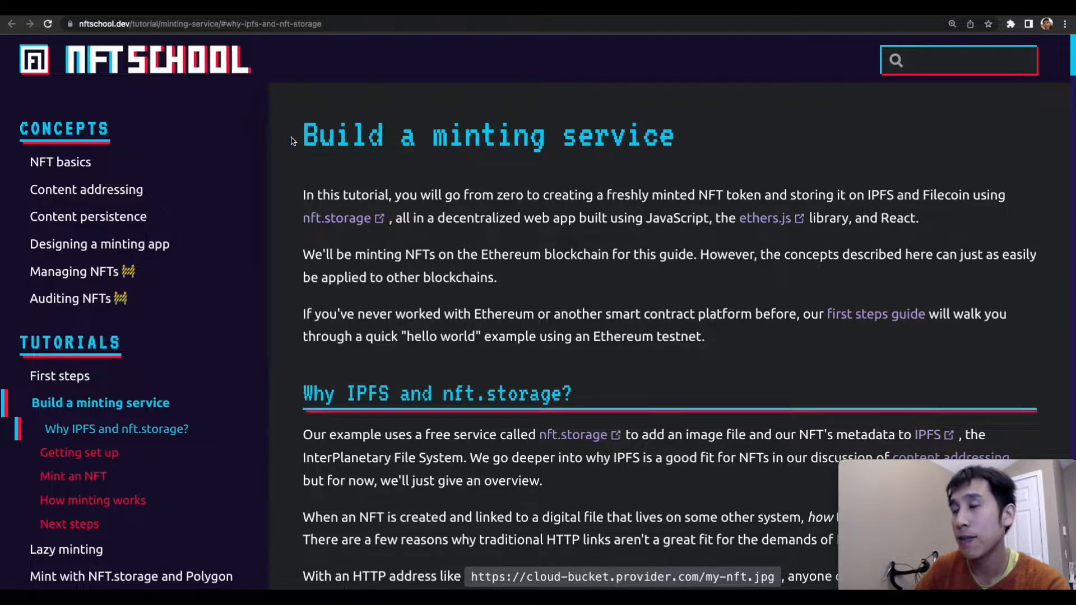
{"action": "scroll", "scroll_direction": "down", "scroll_amount": 3}
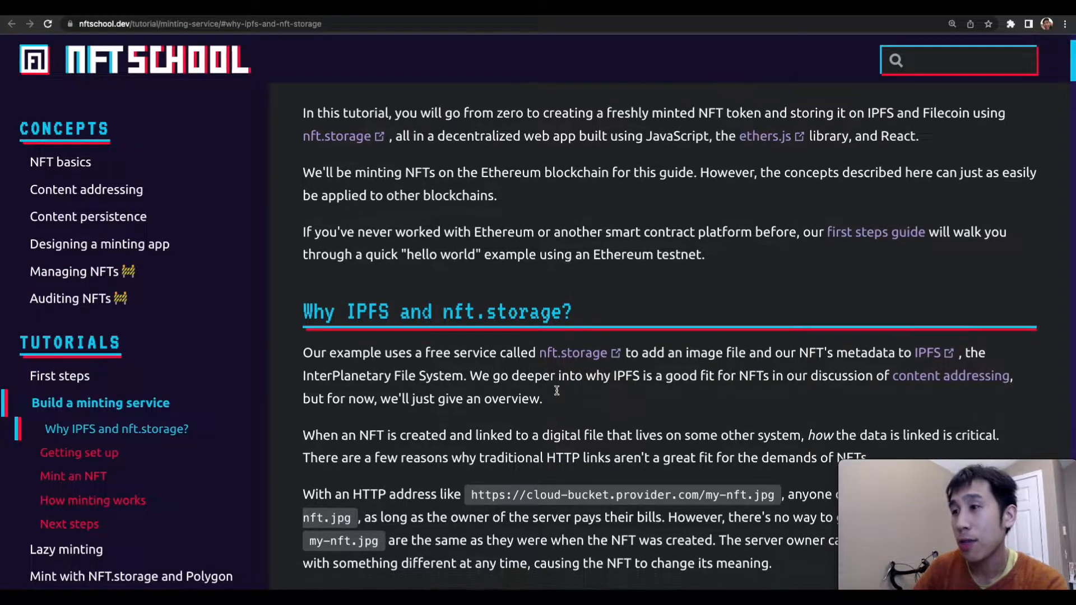
{"action": "scroll", "scroll_direction": "down", "scroll_amount": 3}
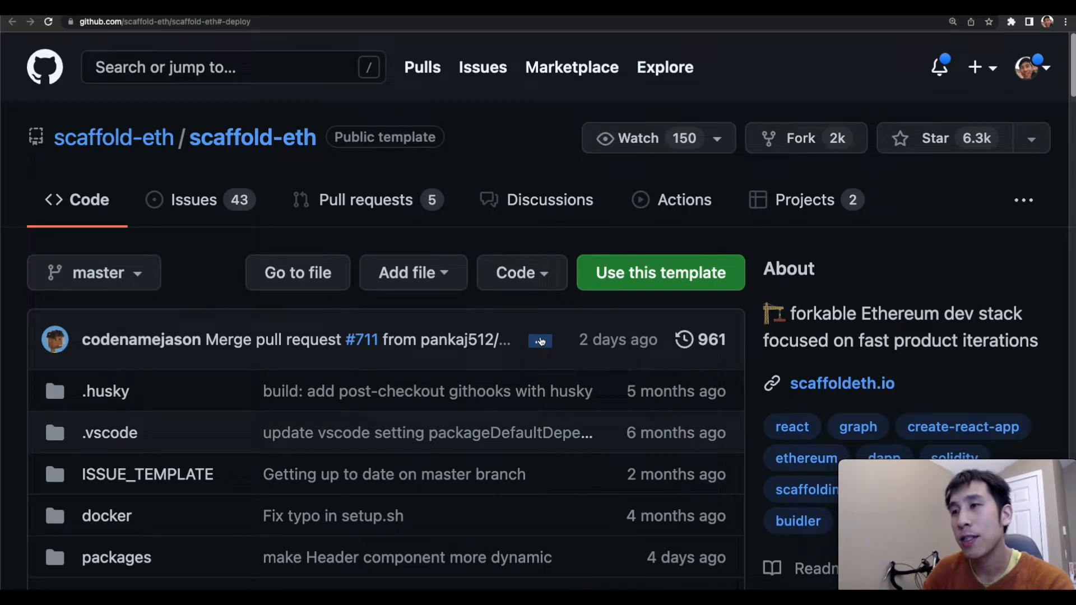
{"action": "scroll", "scroll_direction": "down", "scroll_amount": 3}
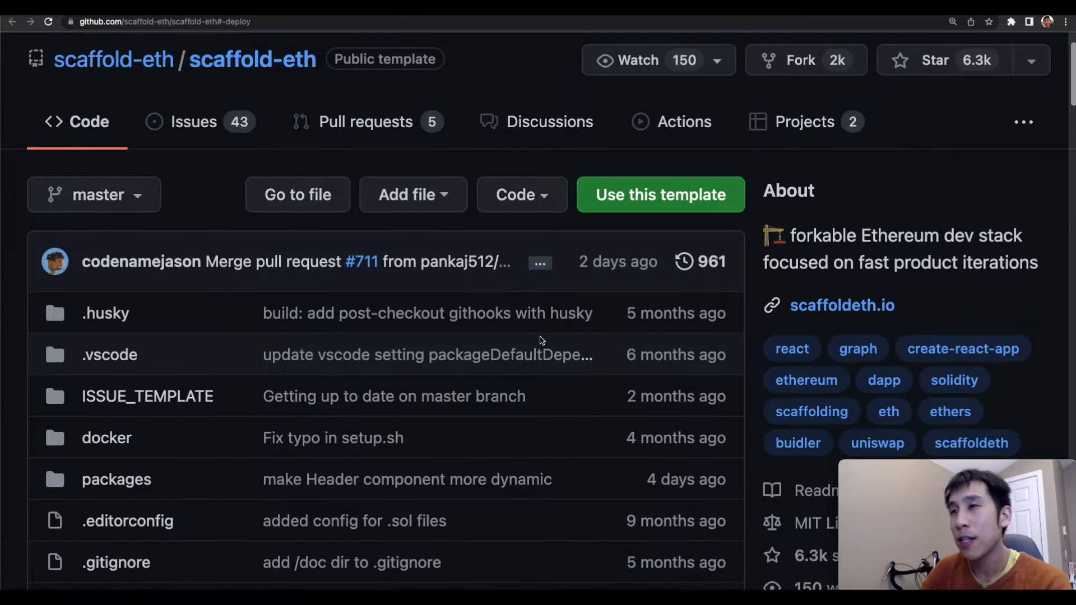
{"action": "scroll", "scroll_direction": "down", "scroll_amount": 3}
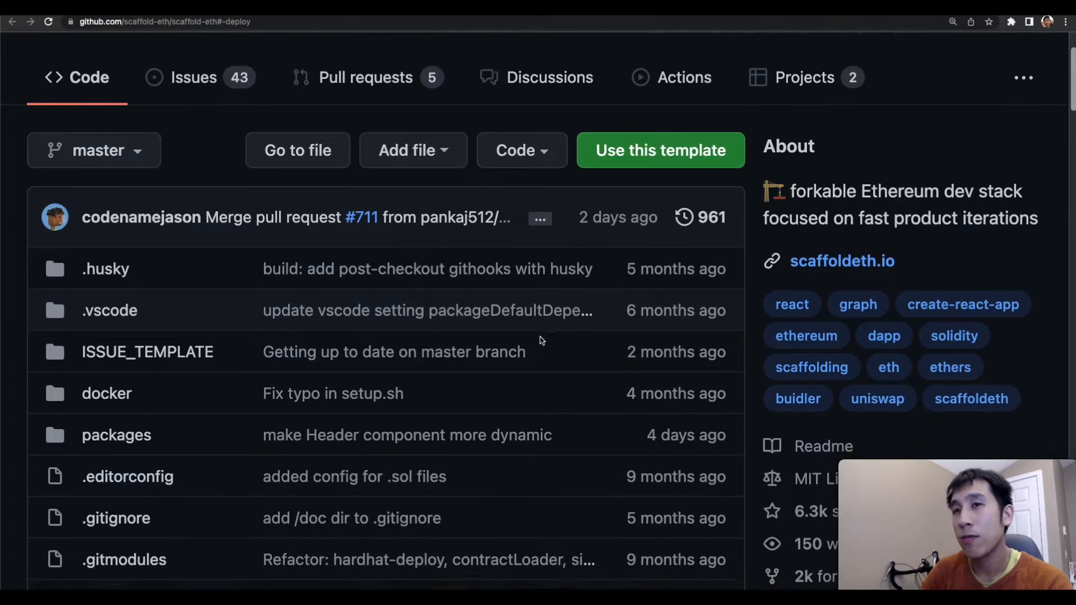
{"action": "scroll", "scroll_direction": "down", "scroll_amount": 3}
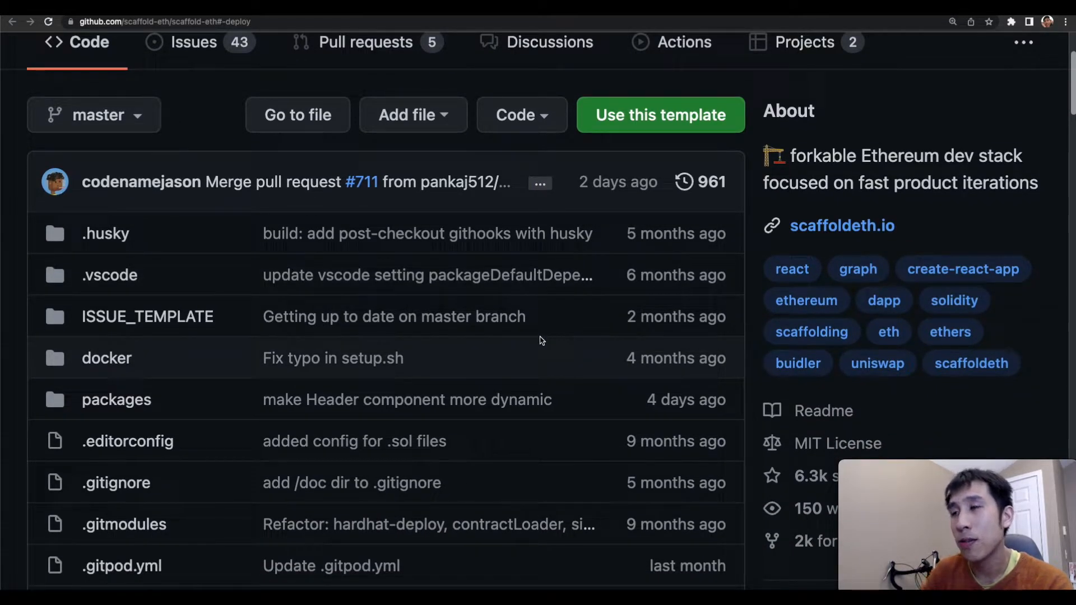
{"action": "scroll", "scroll_direction": "down", "scroll_amount": 3}
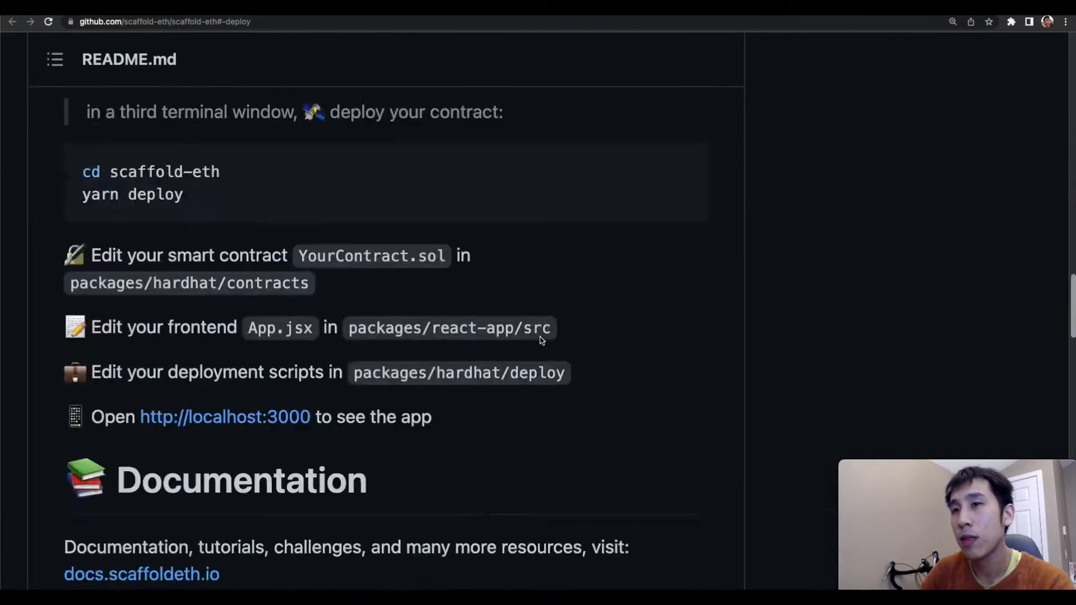
{"action": "scroll", "scroll_direction": "down", "scroll_amount": 3}
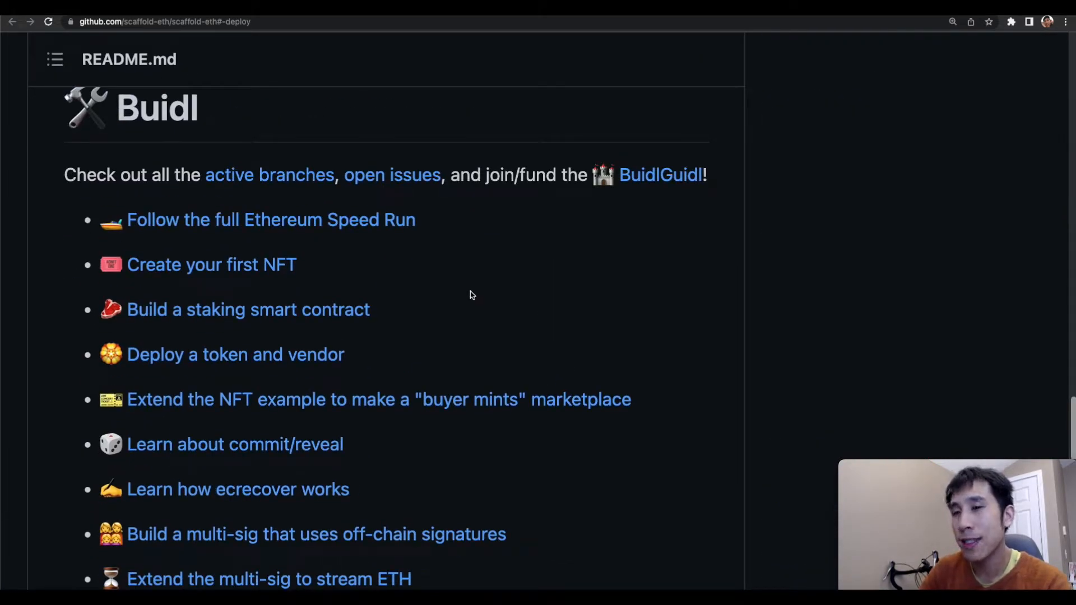
{"action": "scroll", "scroll_direction": "down", "scroll_amount": 3}
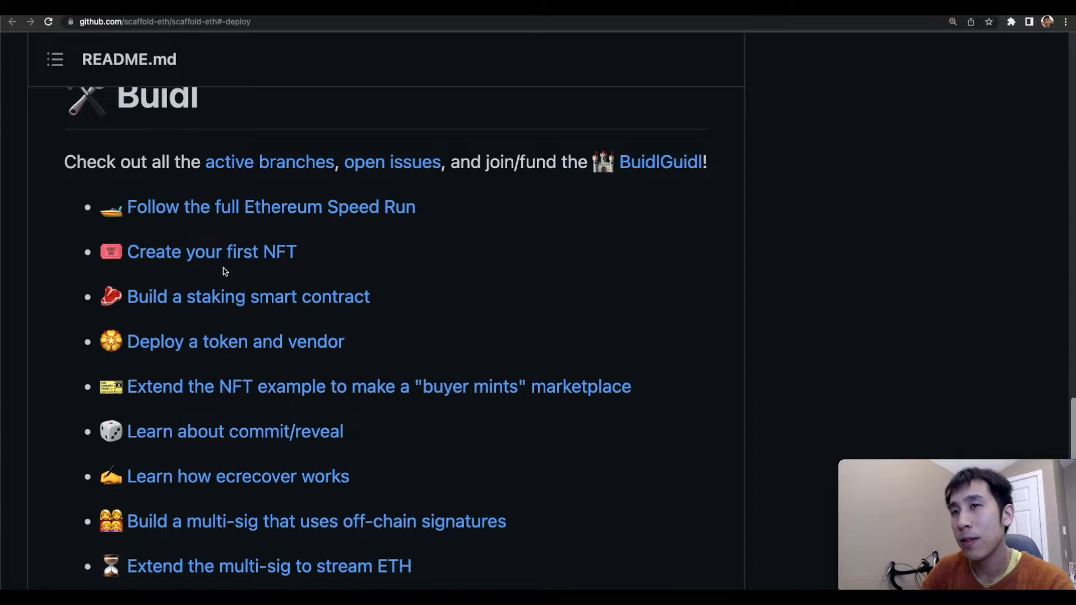
{"action": "scroll", "scroll_direction": "down", "scroll_amount": 3}
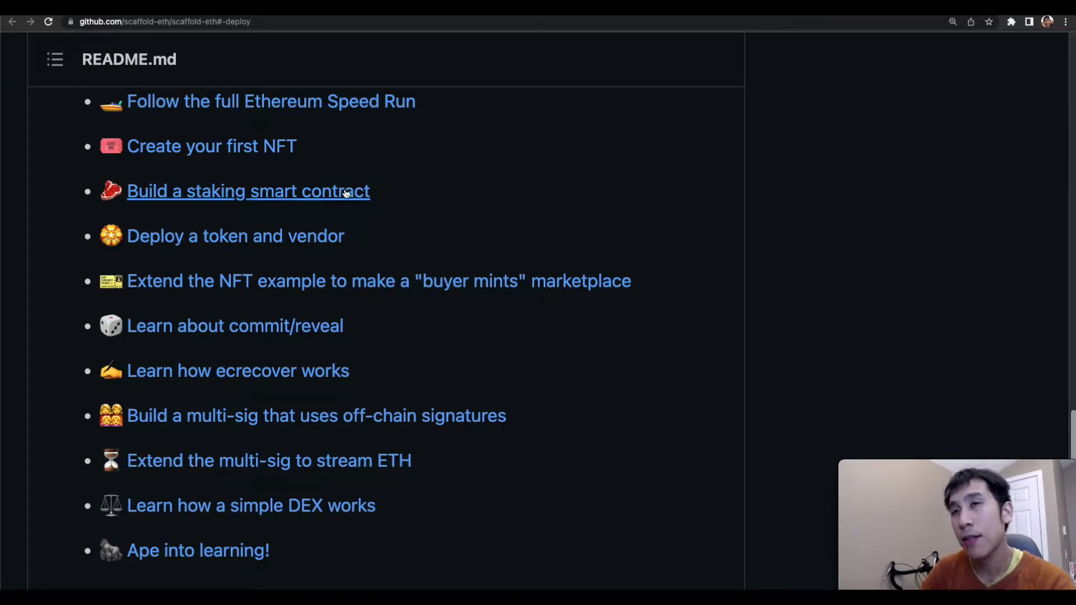
{"action": "mouse_move", "coordinate": [212, 146]}
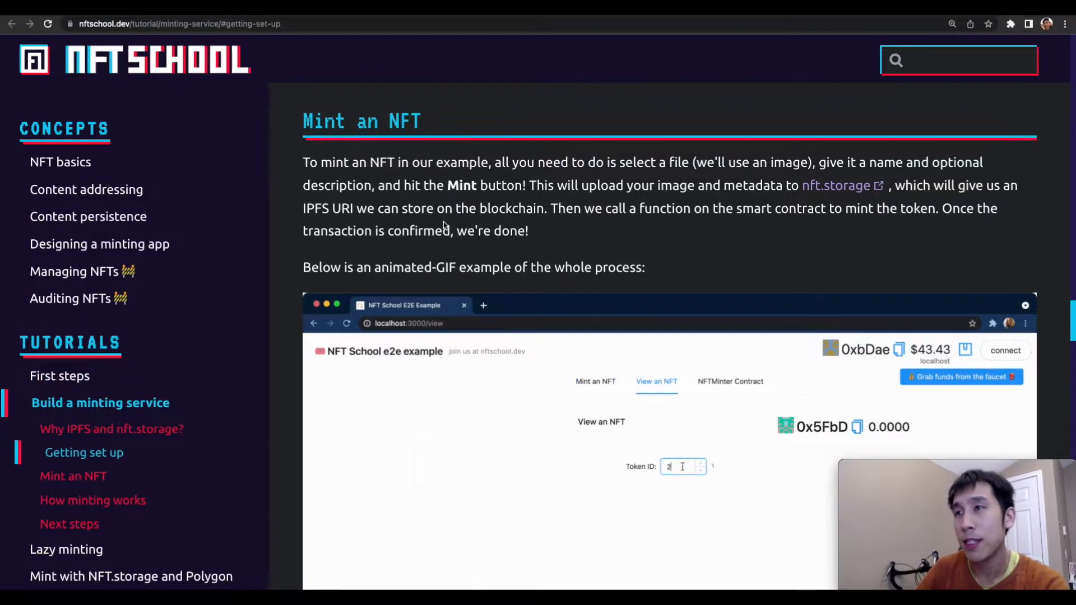
Step: Show the How minting works section down to Uploading to IPFS with nft.storage
{"action": "left_click", "coordinate": [94, 499]}
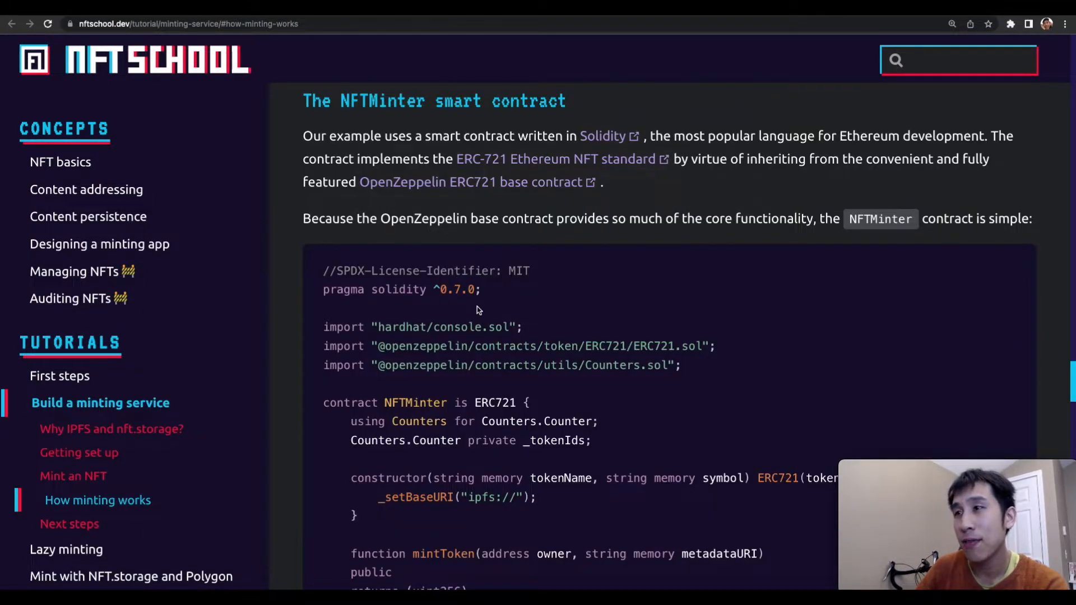
{"action": "scroll", "scroll_direction": "down", "scroll_amount": 3}
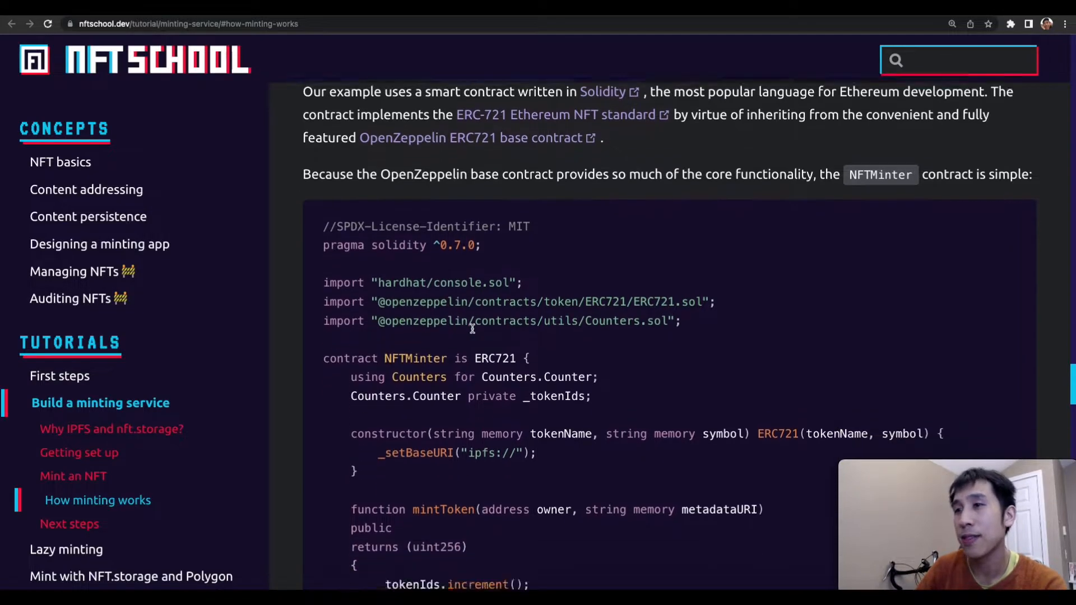
{"action": "scroll", "scroll_direction": "down", "scroll_amount": 3}
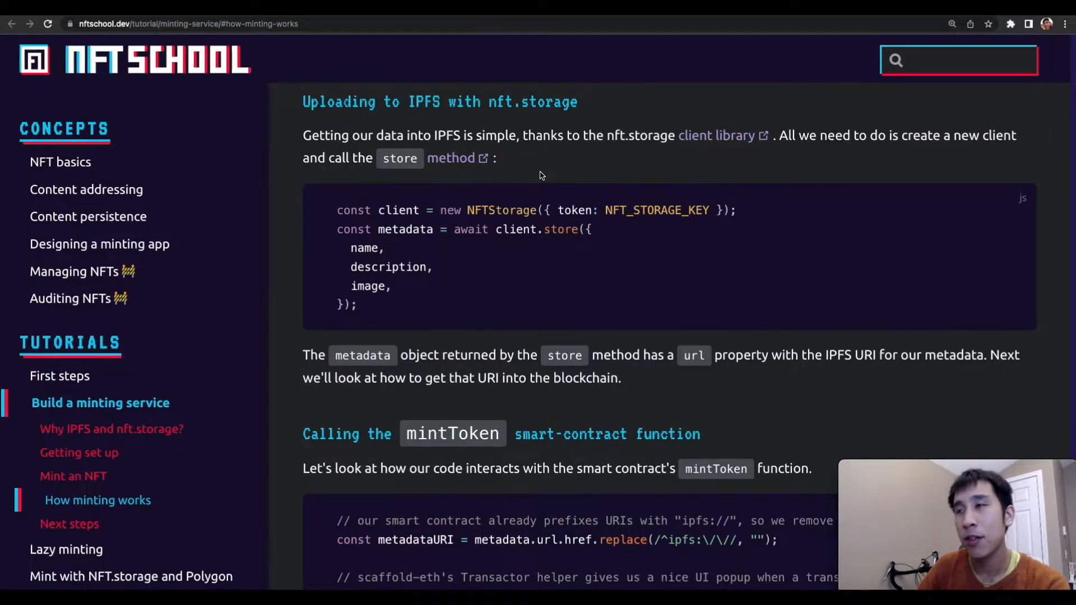
{"action": "scroll", "scroll_direction": "down", "scroll_amount": 3}
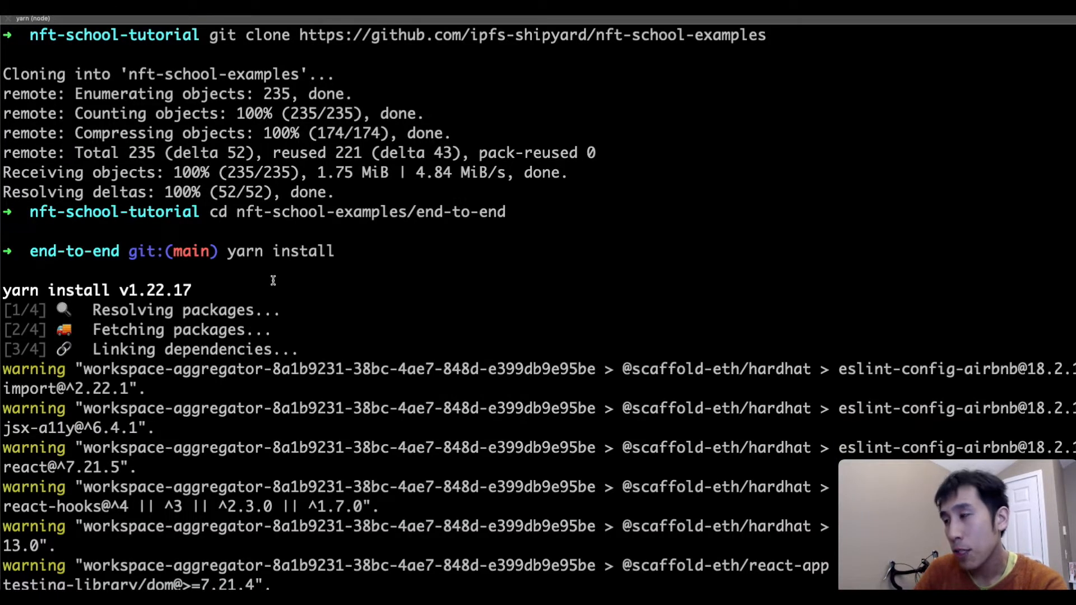
Step: Run yarn chain in the end-to-end folder to launch the local chain
{"action": "type", "text": "yarn chain"}
{"action": "type", "text": "yarn start"}
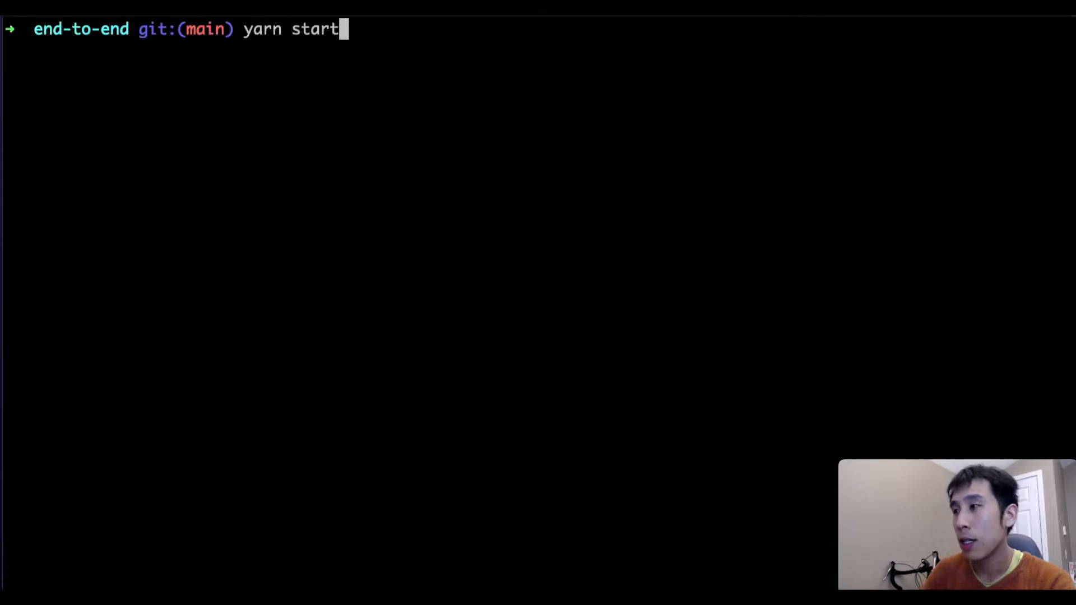
{"action": "mouse_move", "coordinate": [628, 238]}
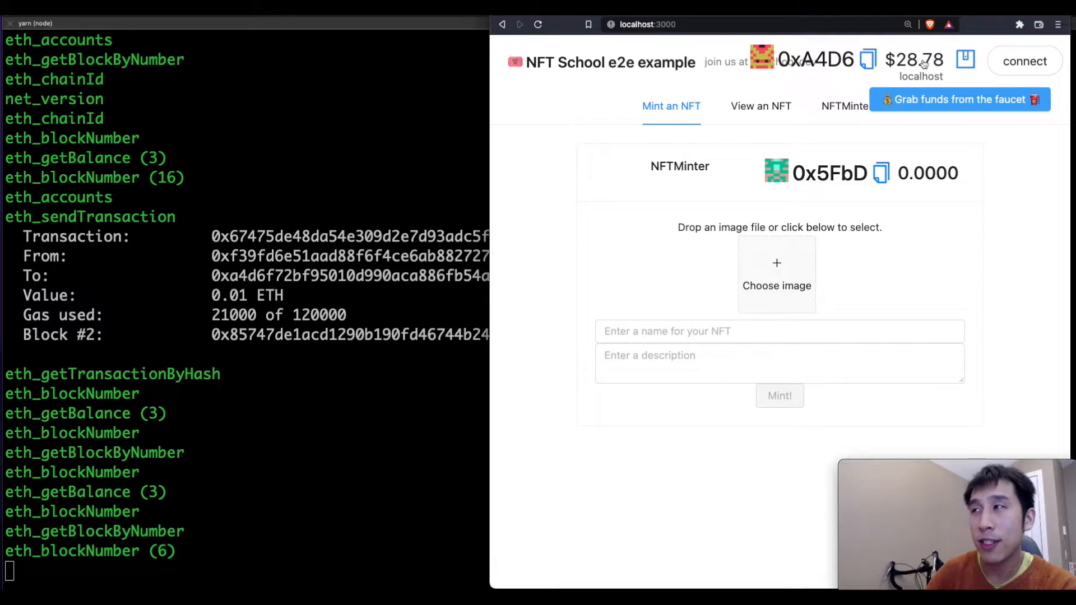
Step: Toggle the wallet balance from dollars to ETH, showing 0.01
{"action": "left_click", "coordinate": [960, 100]}
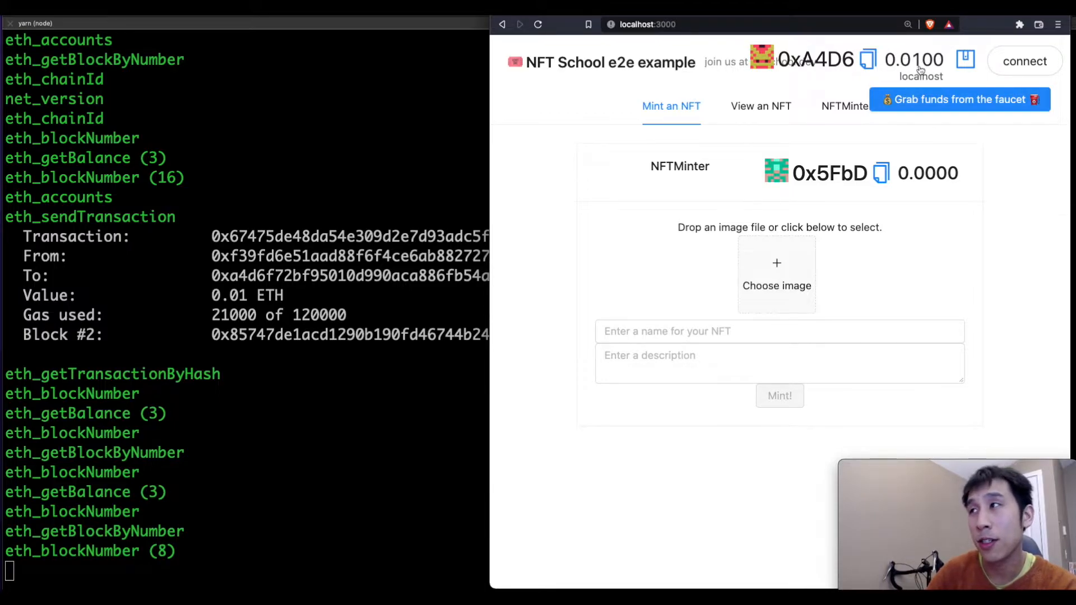
{"action": "mouse_move", "coordinate": [900, 305]}
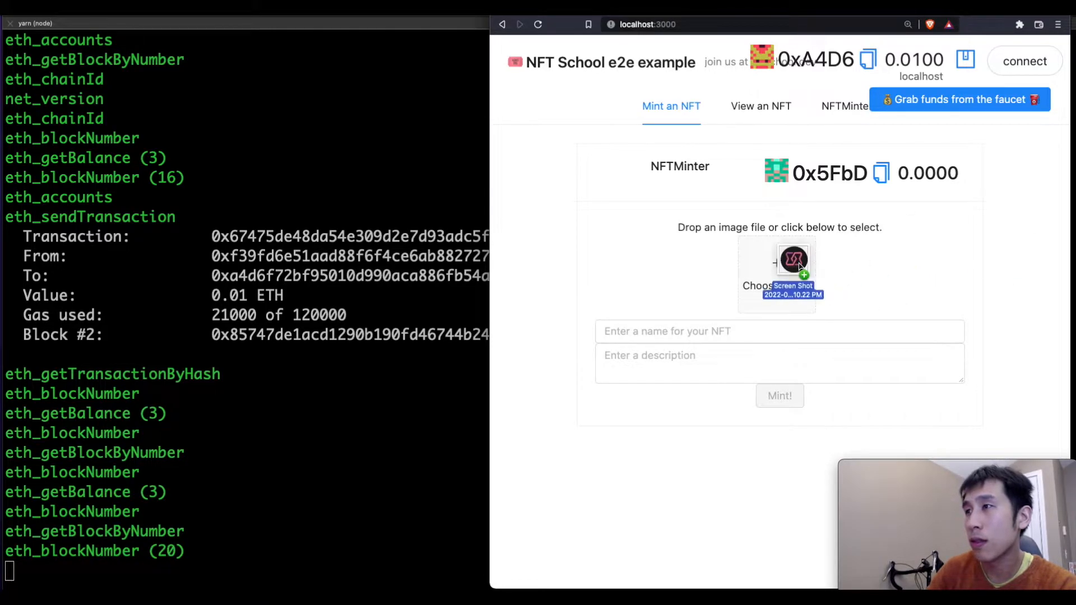
Step: Name the logo NFT 'my logo' with a 'description' and mint it on the local chain as token 1
{"action": "type", "text": "my lo"}
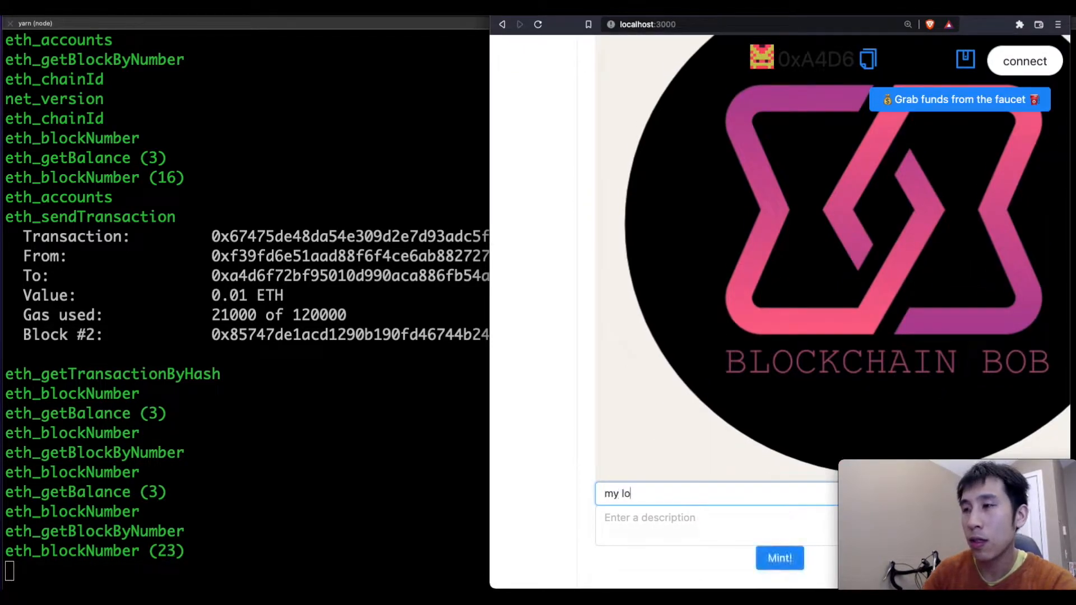
{"action": "type", "text": "my"}
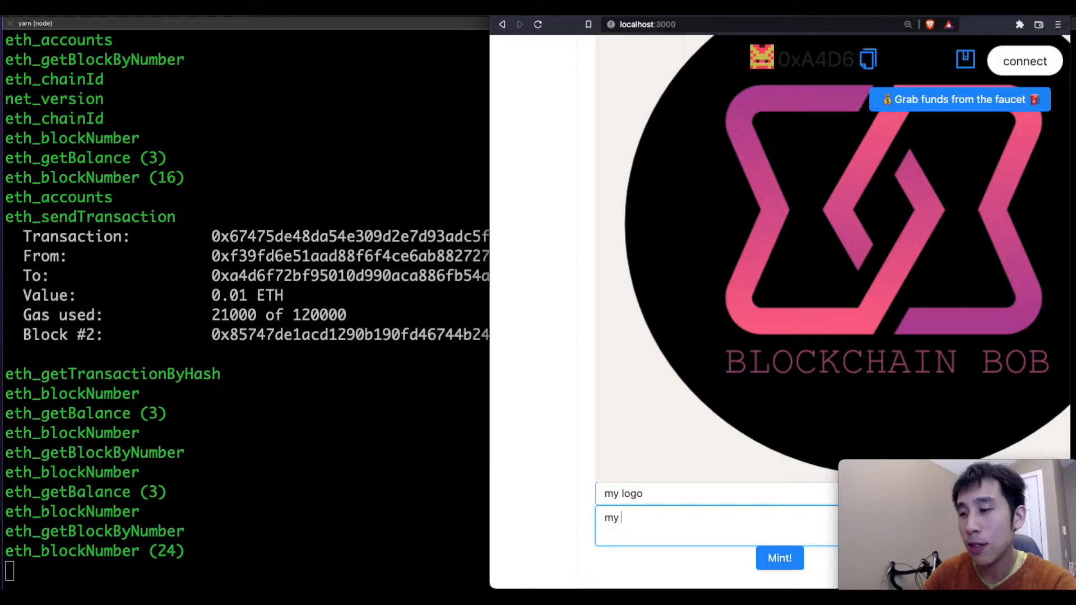
{"action": "type", "text": "description"}
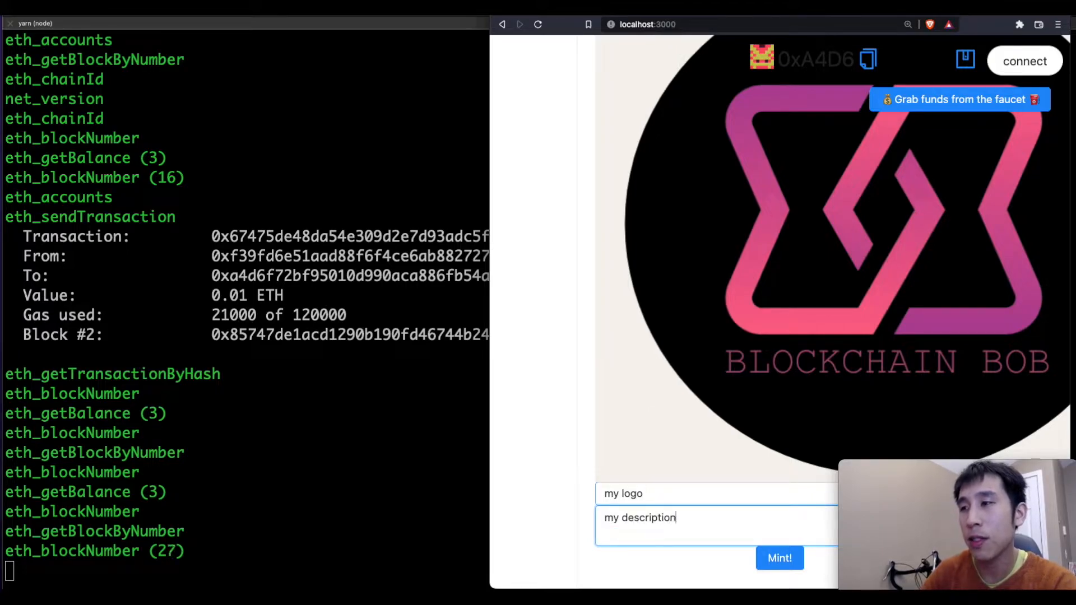
{"action": "left_click", "coordinate": [780, 558]}
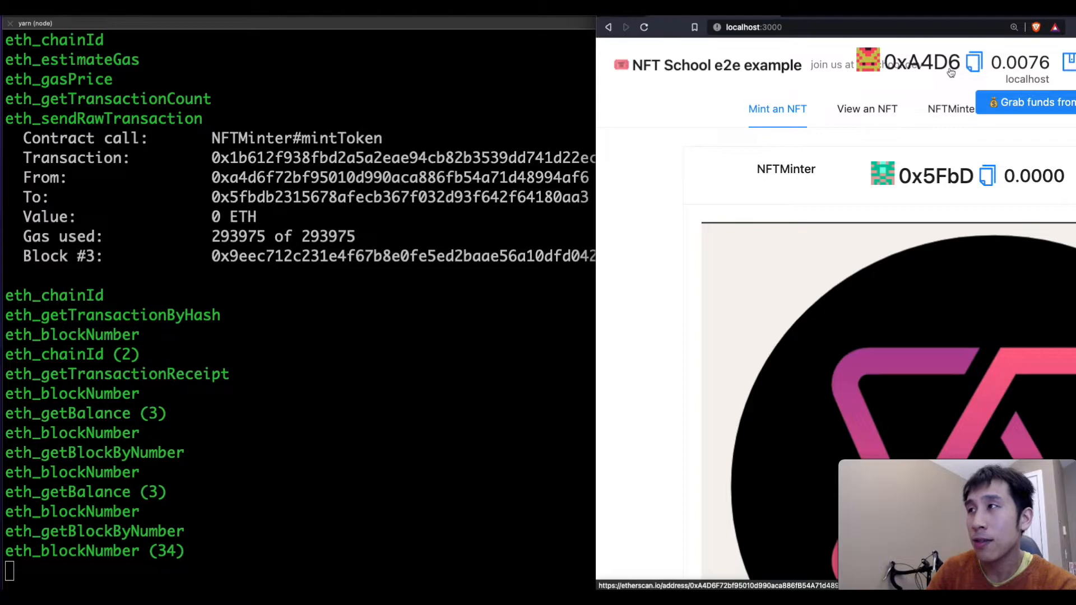
{"action": "left_click", "coordinate": [866, 109]}
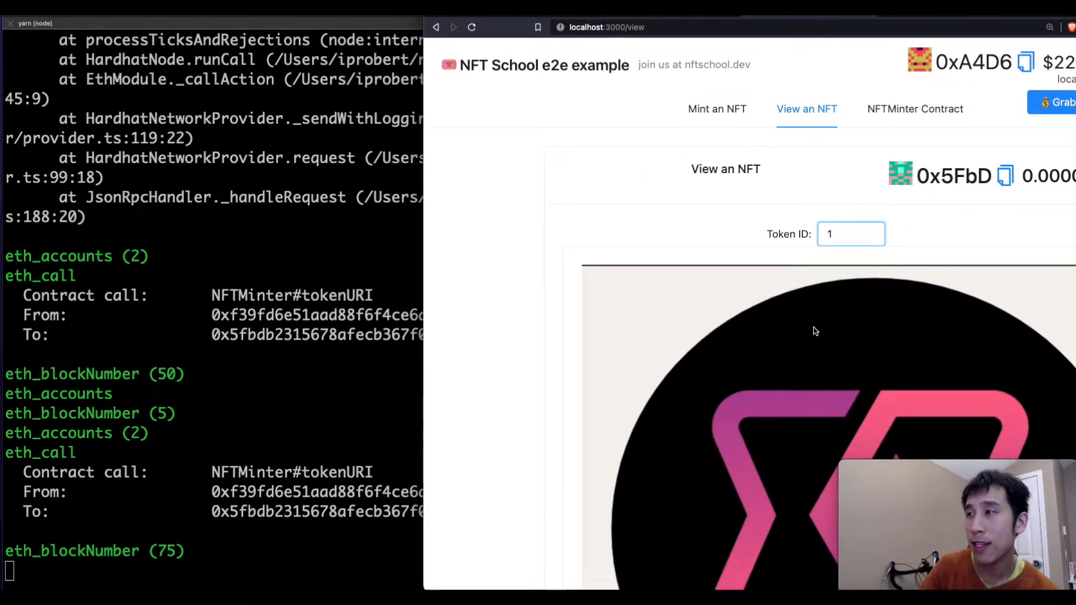
Step: Scroll down the View an NFT page to see token 1's round logo image
{"action": "scroll", "scroll_direction": "down", "scroll_amount": 3}
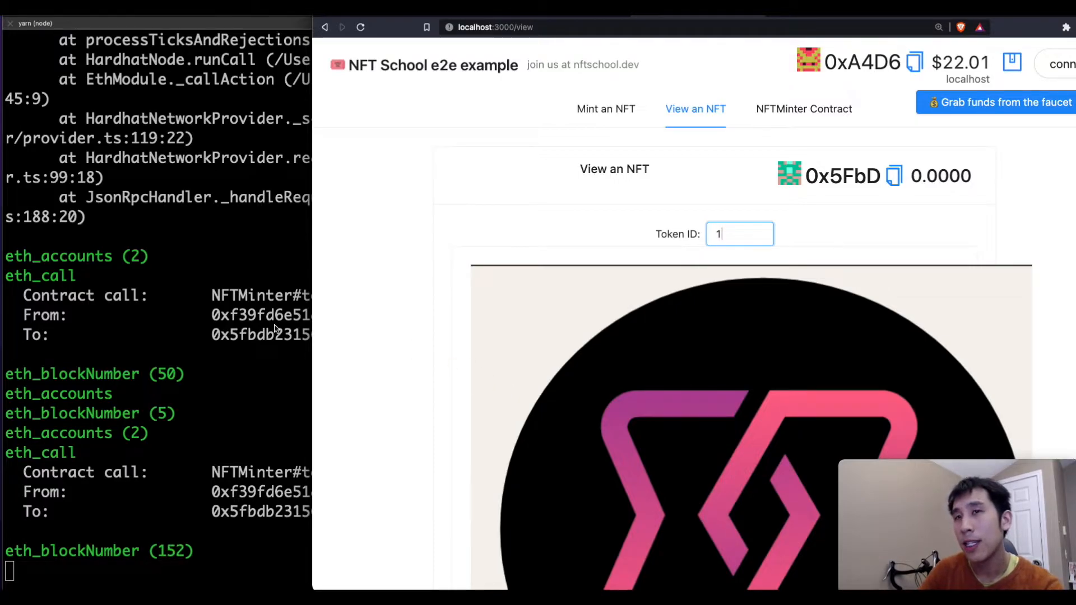
{"action": "mouse_move", "coordinate": [500, 317]}
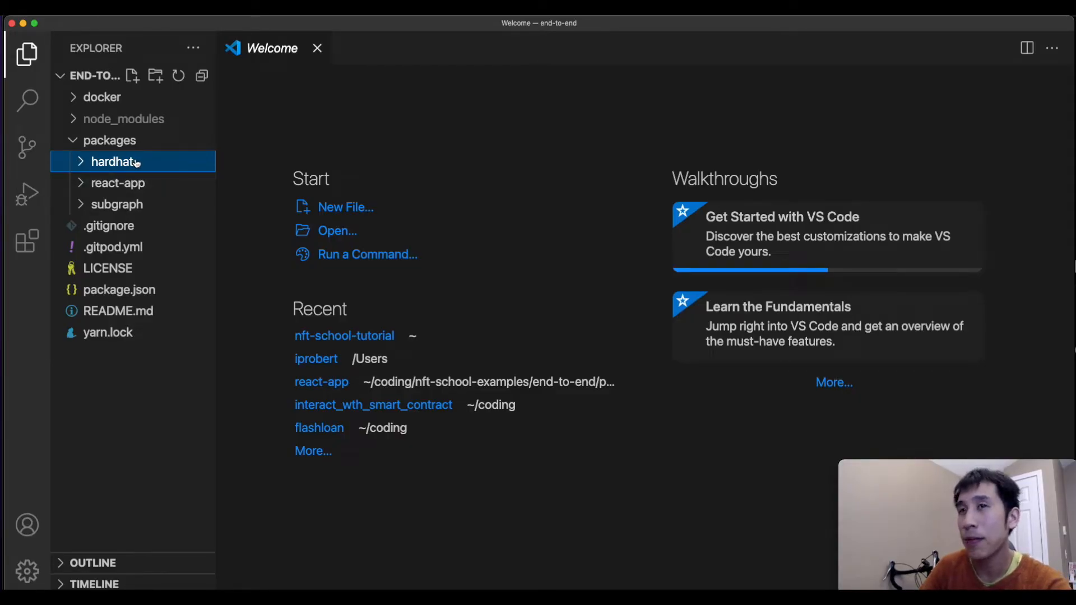
Step: Expand the hardhat package in the Explorer to reach contracts/NFTMinter.sol
{"action": "left_click", "coordinate": [114, 161]}
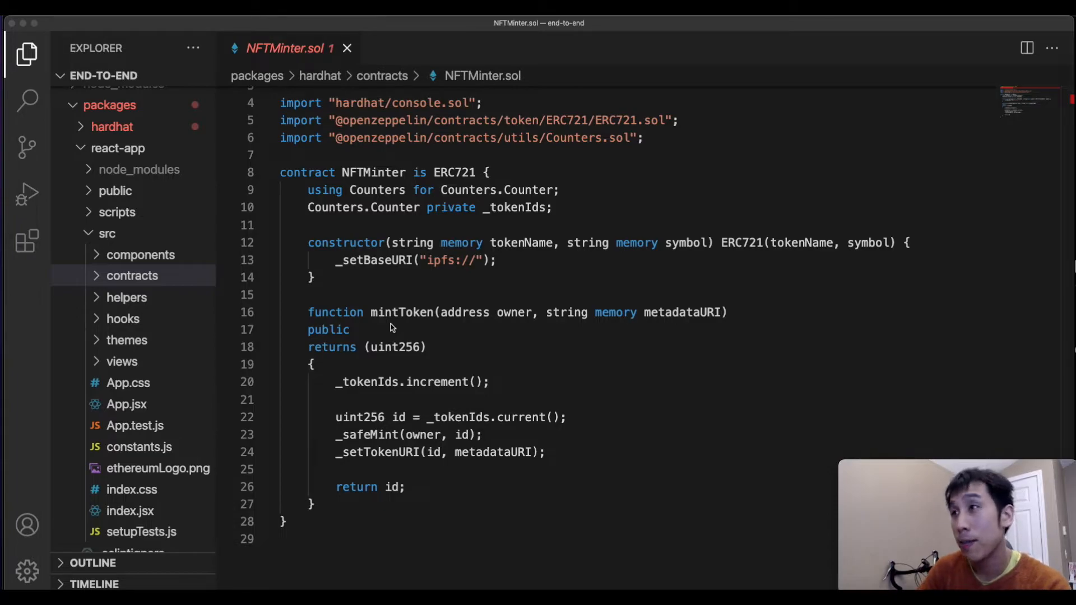
{"action": "mouse_move", "coordinate": [501, 112]}
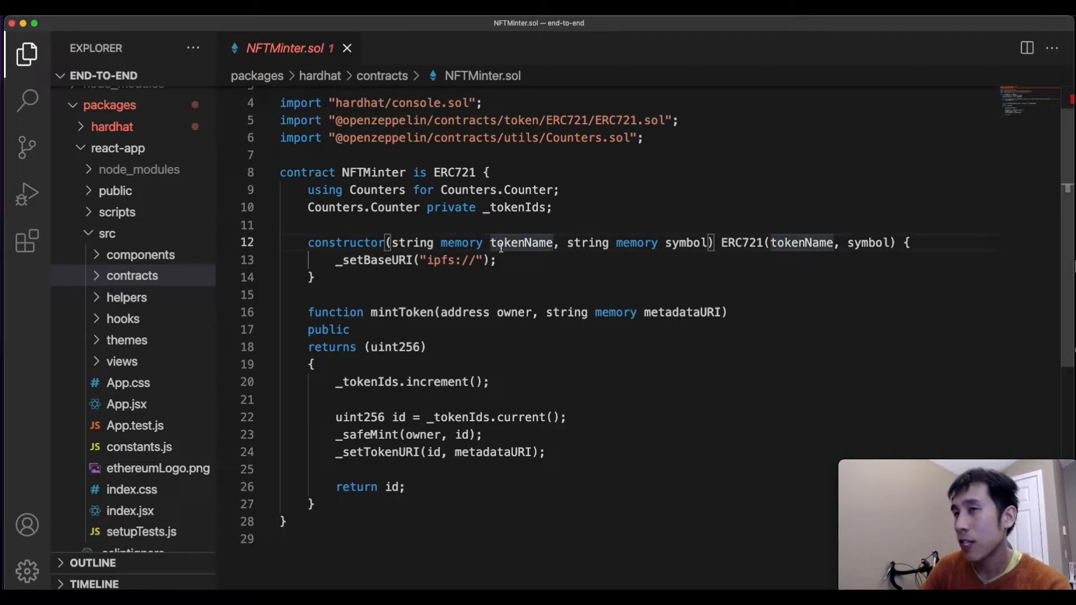
{"action": "mouse_move", "coordinate": [458, 295]}
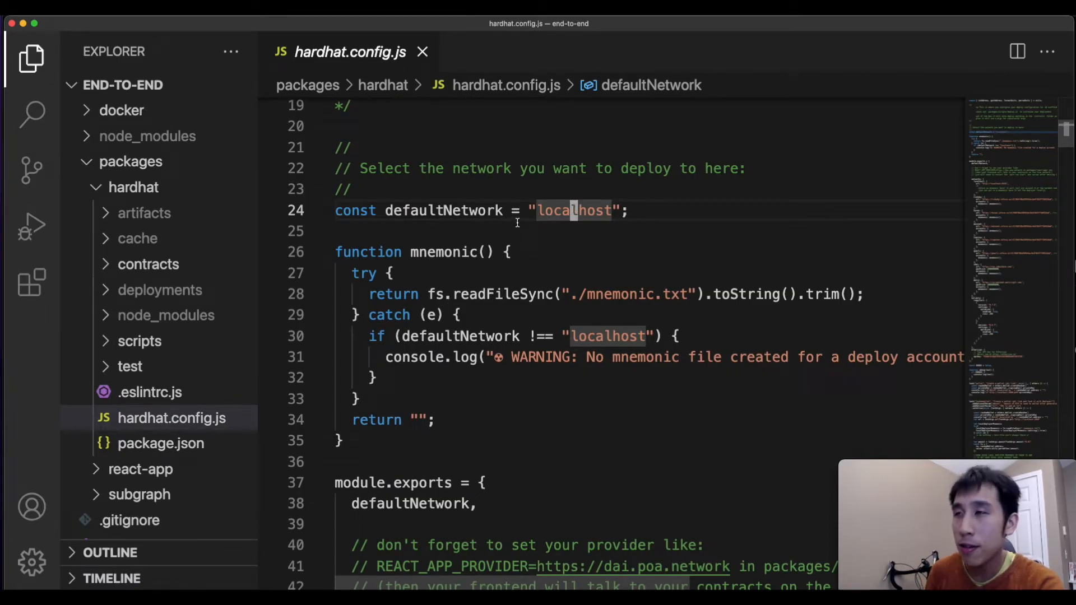
Step: Set defaultNetwork in hardhat.config.js to 'rinkeby' and show the rinkeby network entry
{"action": "type", "text": "r"}
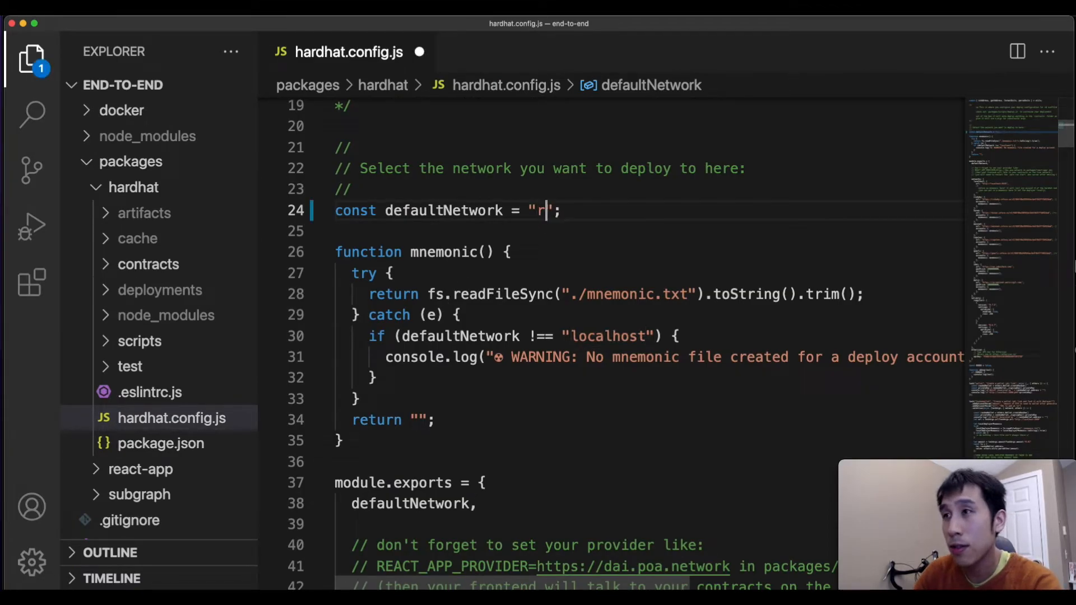
{"action": "type", "text": "inkeby"}
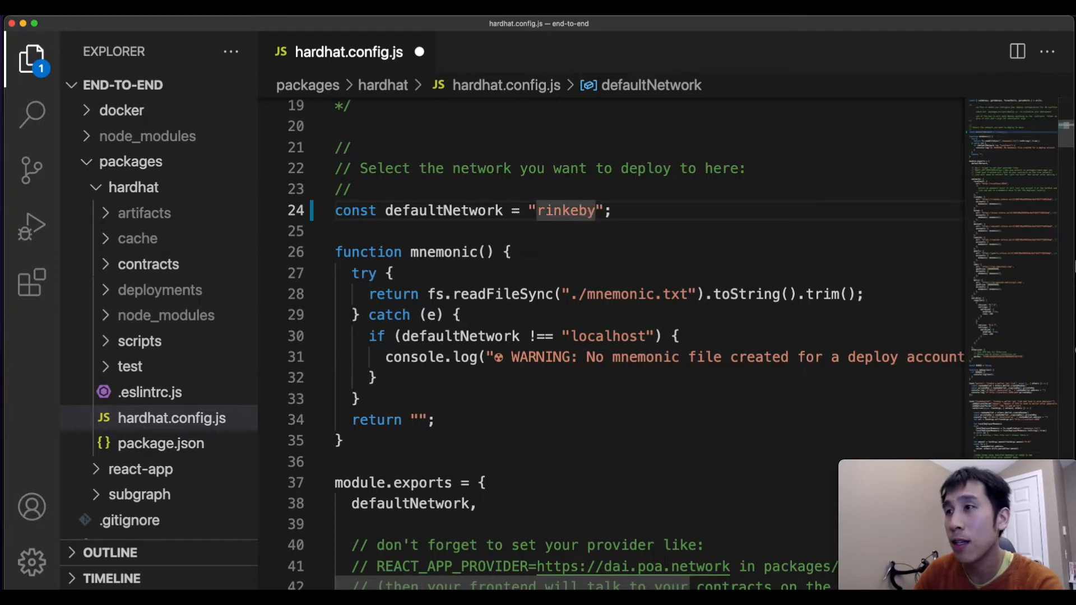
{"action": "scroll", "scroll_direction": "down", "scroll_amount": 3}
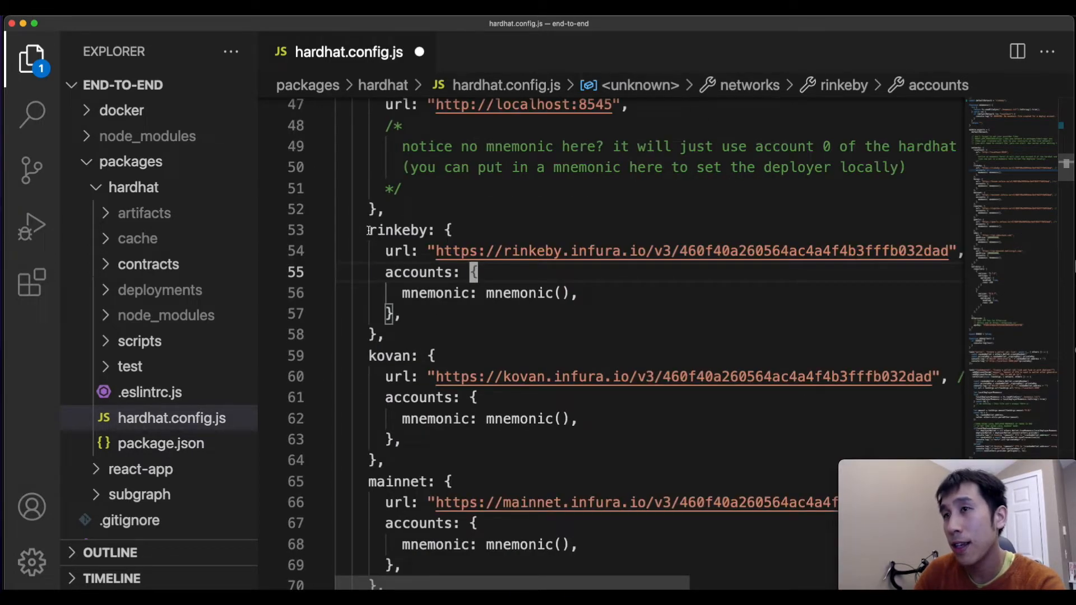
{"action": "mouse_move", "coordinate": [519, 292]}
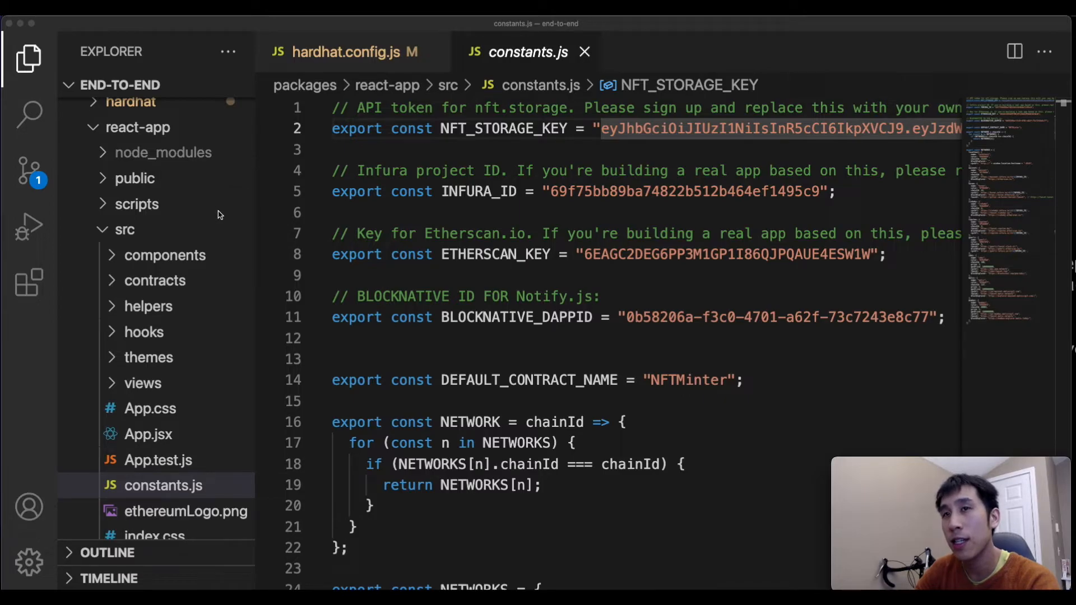
{"action": "mouse_move", "coordinate": [145, 136]}
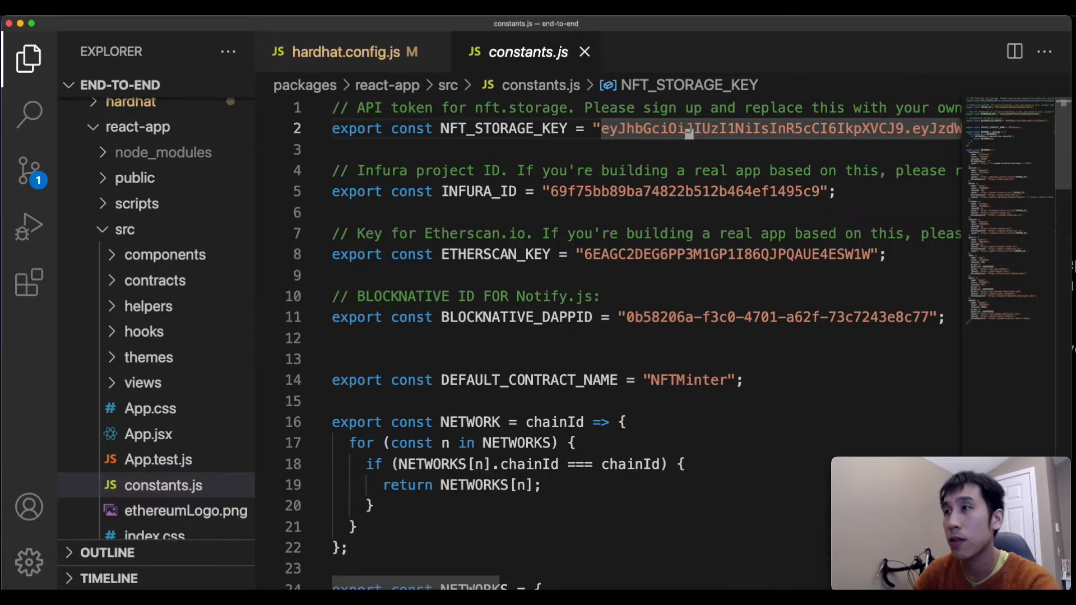
Step: Place the cursor inside the NFT_STORAGE_KEY string in constants.js
{"action": "left_click", "coordinate": [148, 434]}
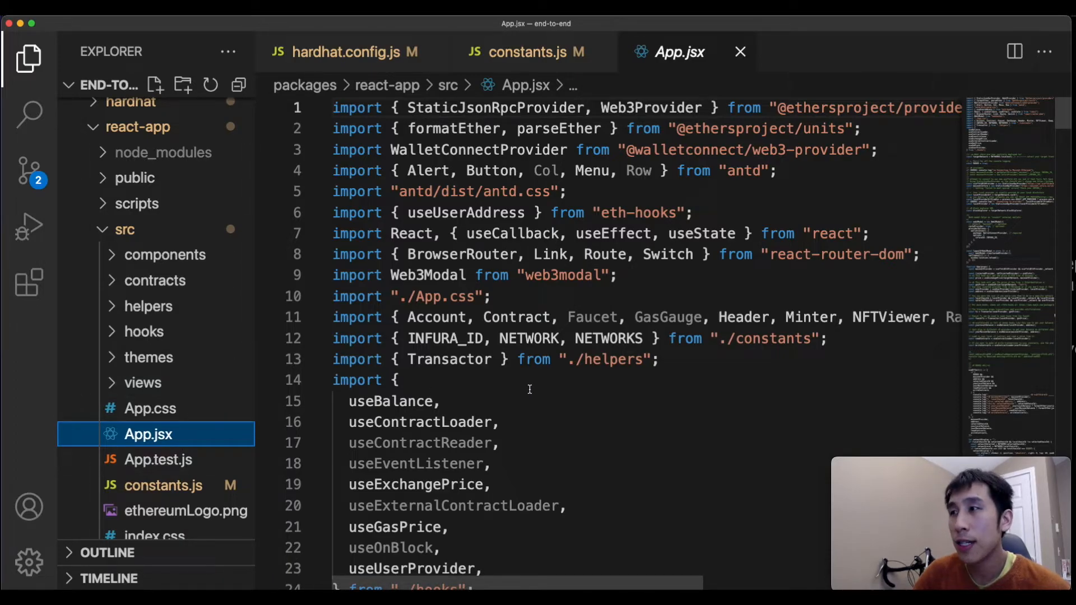
Step: Change App.jsx's targetNetwork from NETWORKS.localhost to NETWORKS.rinkeby
{"action": "scroll", "scroll_direction": "down", "scroll_amount": 3}
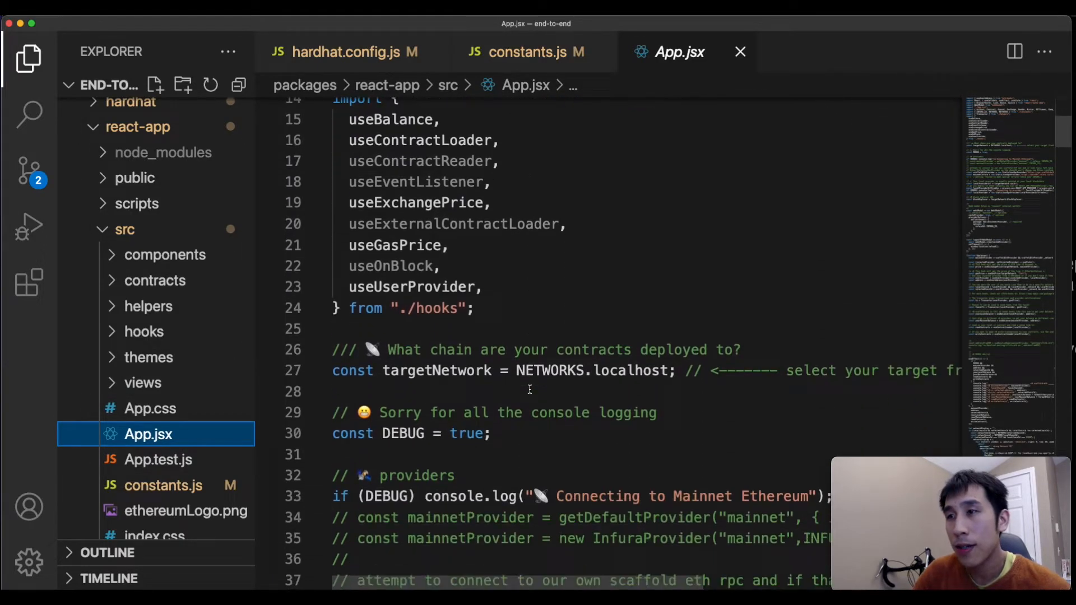
{"action": "scroll", "scroll_direction": "down", "scroll_amount": 3}
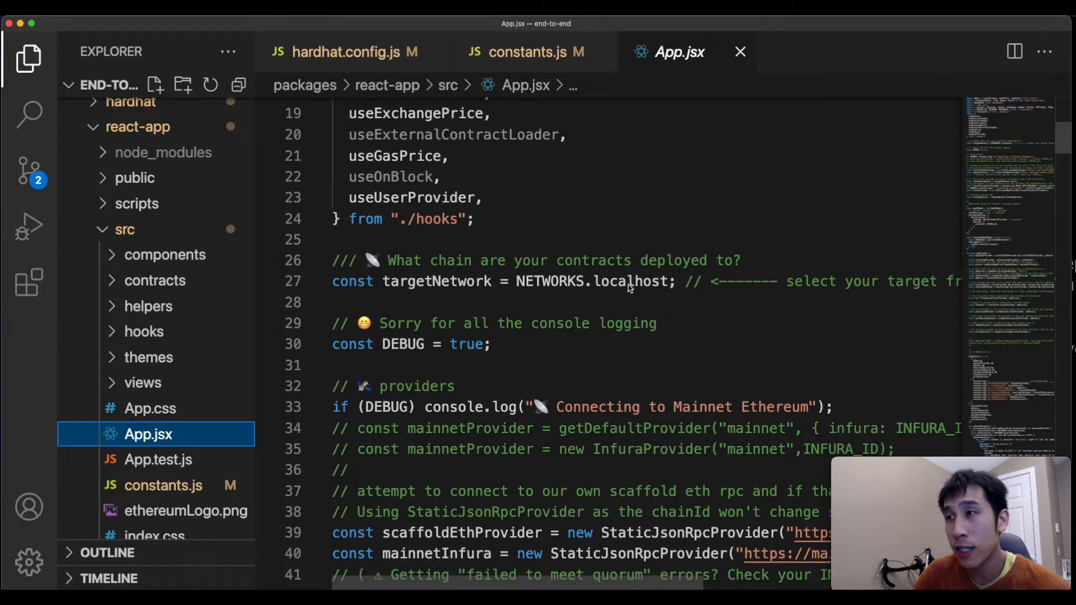
{"action": "key", "text": "Backspace"}
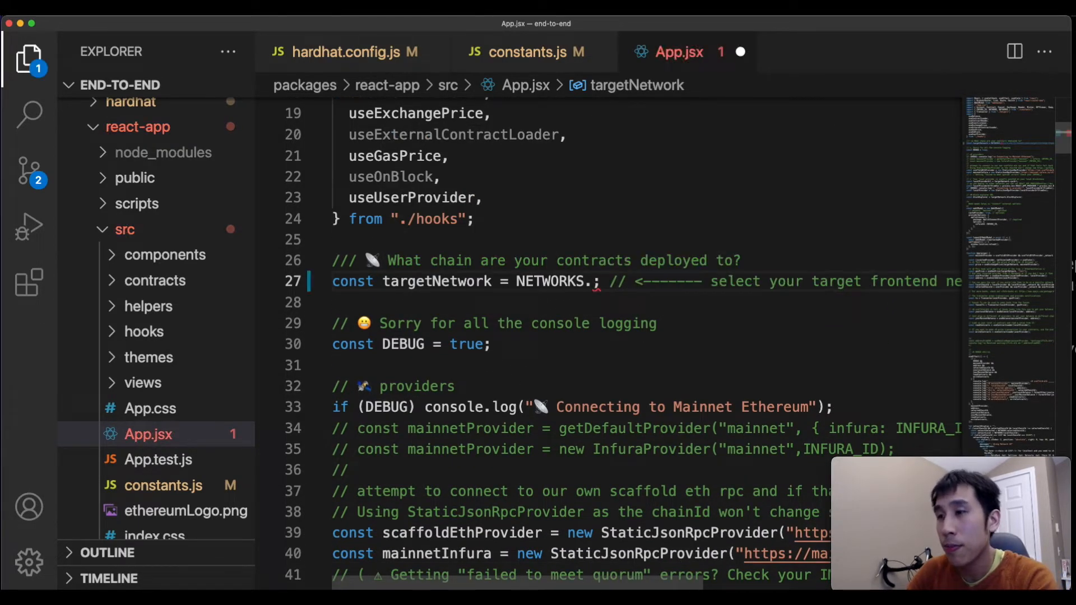
{"action": "type", "text": "rinkeby"}
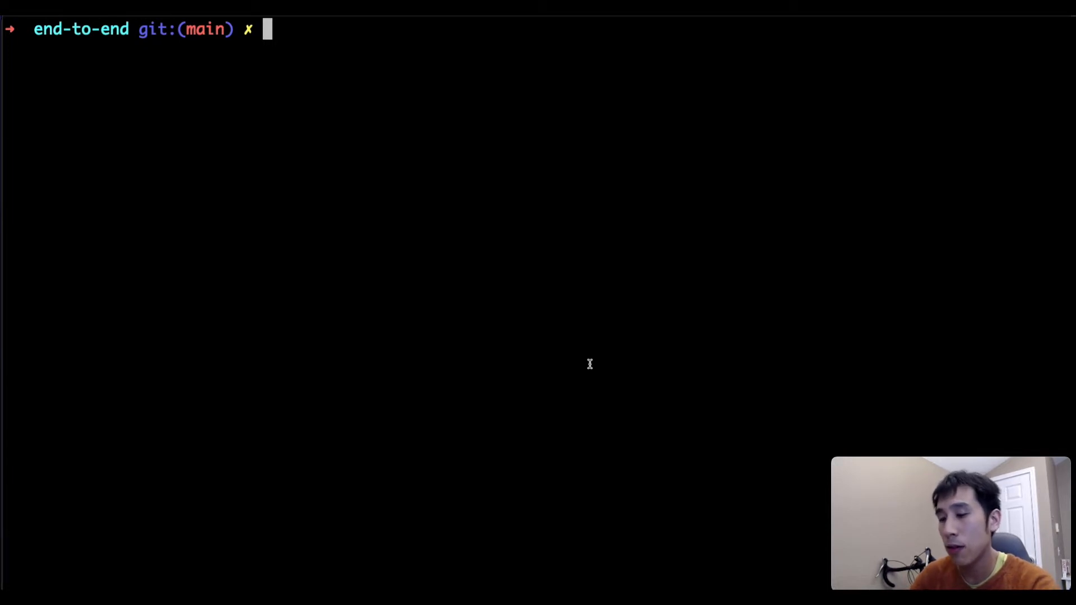
Step: Deploy the NFTMinter contract to Rinkeby with yarn deploy
{"action": "type", "text": "yarn deploy"}
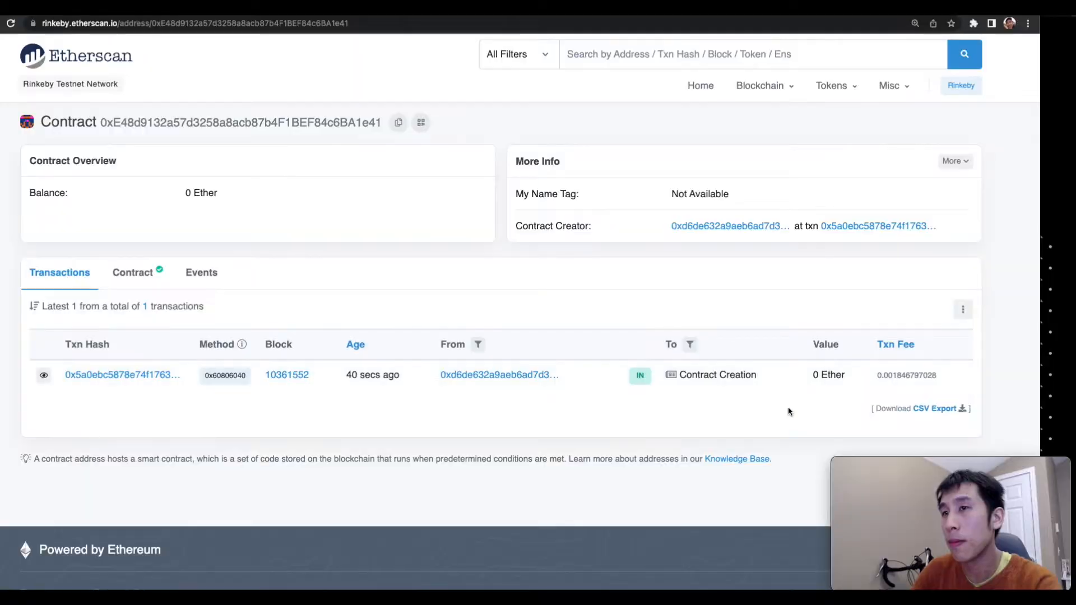
{"action": "mouse_move", "coordinate": [168, 151]}
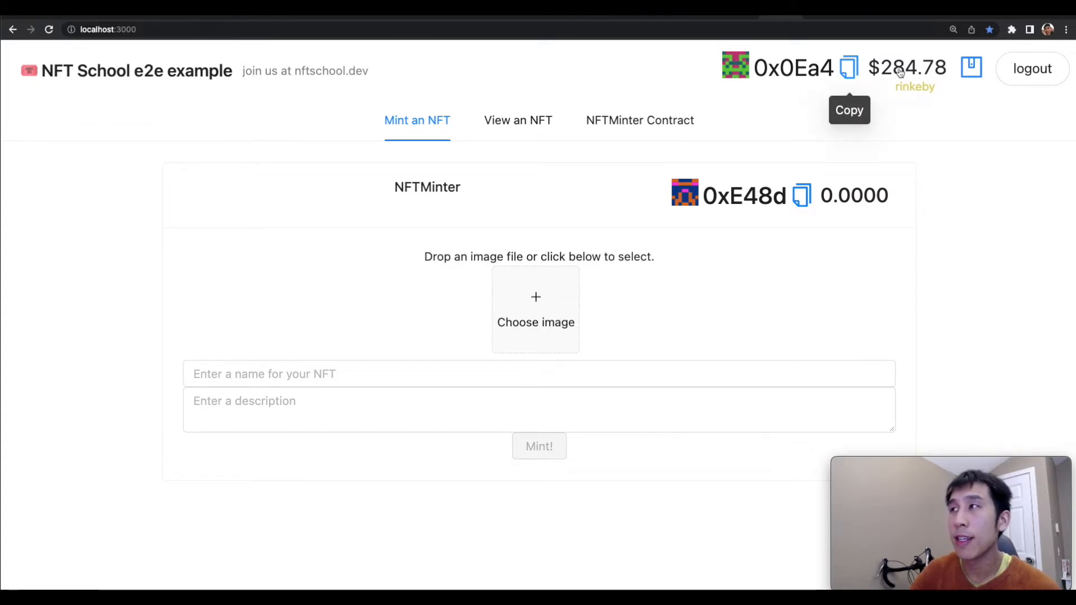
{"action": "mouse_move", "coordinate": [912, 75]}
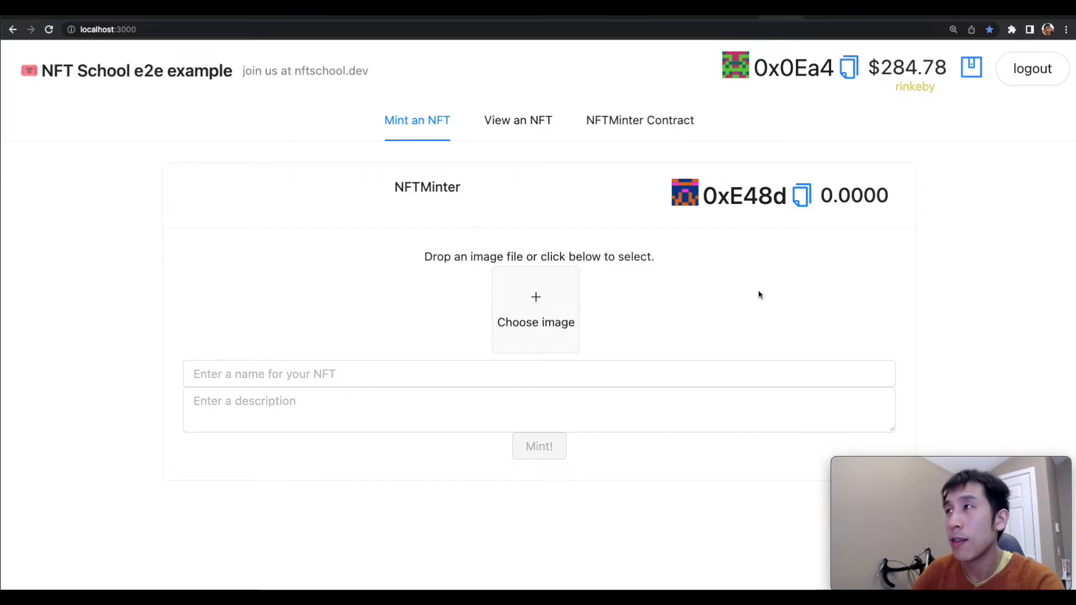
{"action": "mouse_move", "coordinate": [692, 267]}
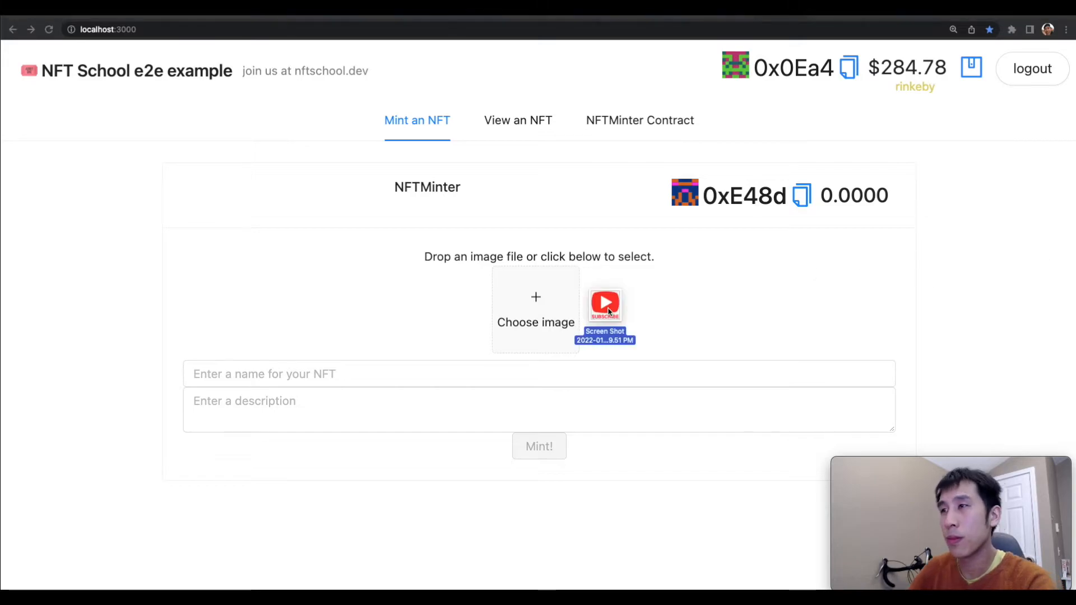
Step: Mint the Subscribe image as 'subscription nft' with description 'cool description'
{"action": "left_click", "coordinate": [536, 309]}
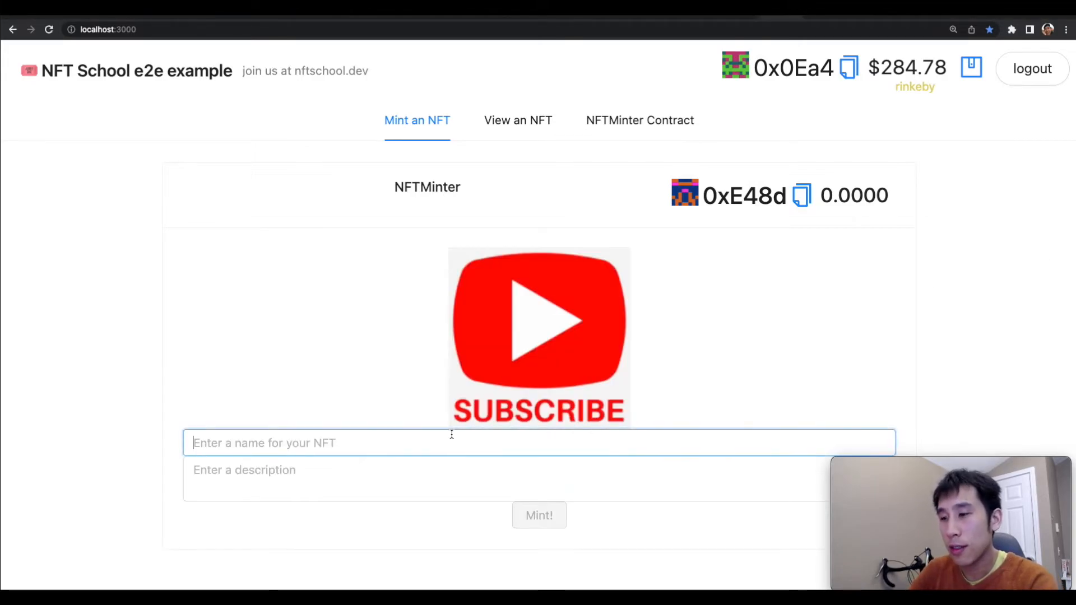
{"action": "type", "text": "subscrip"}
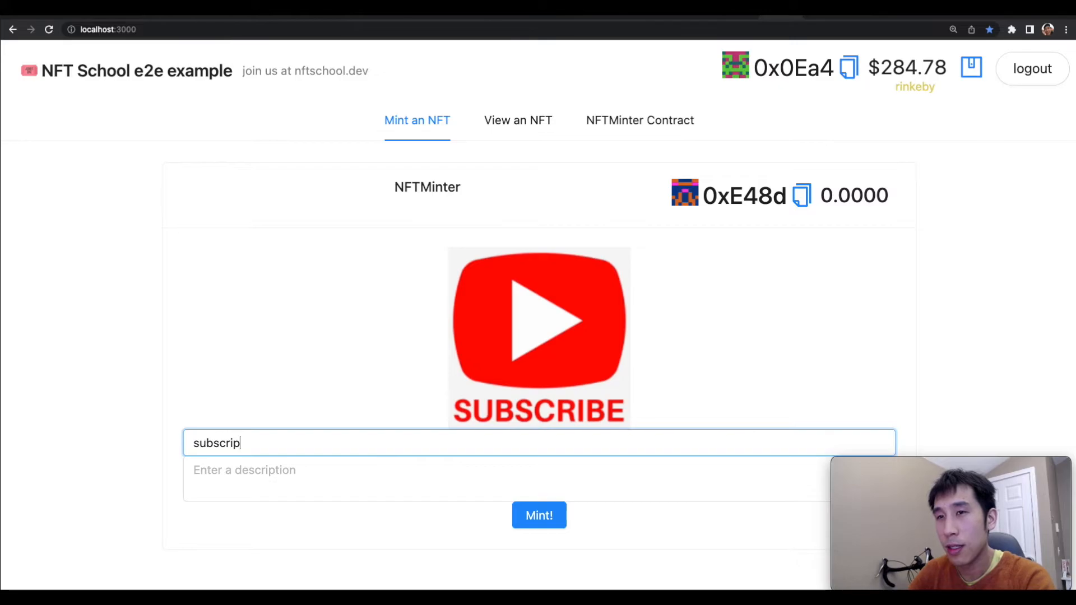
{"action": "type", "text": "cool description"}
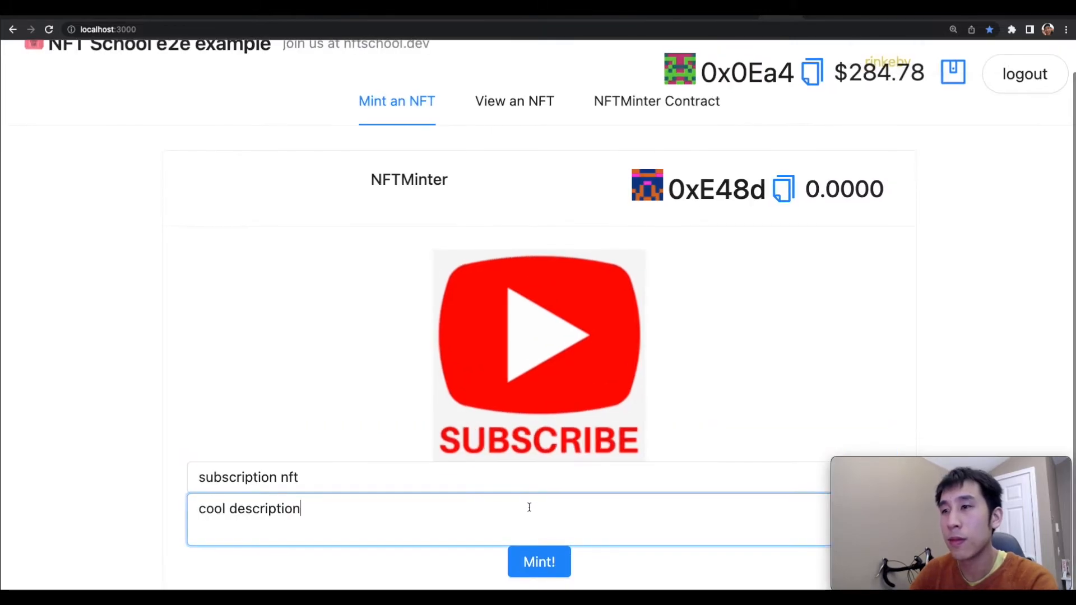
{"action": "left_click", "coordinate": [539, 561]}
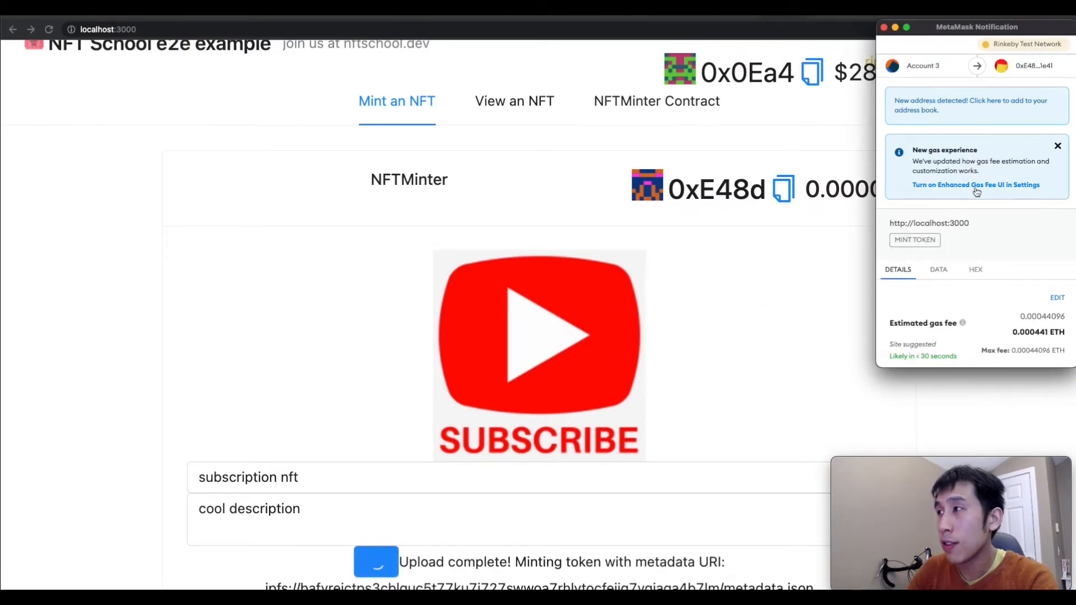
Step: Confirm the mint token transaction in MetaMask on Rinkeby
{"action": "scroll", "scroll_direction": "down", "scroll_amount": 3}
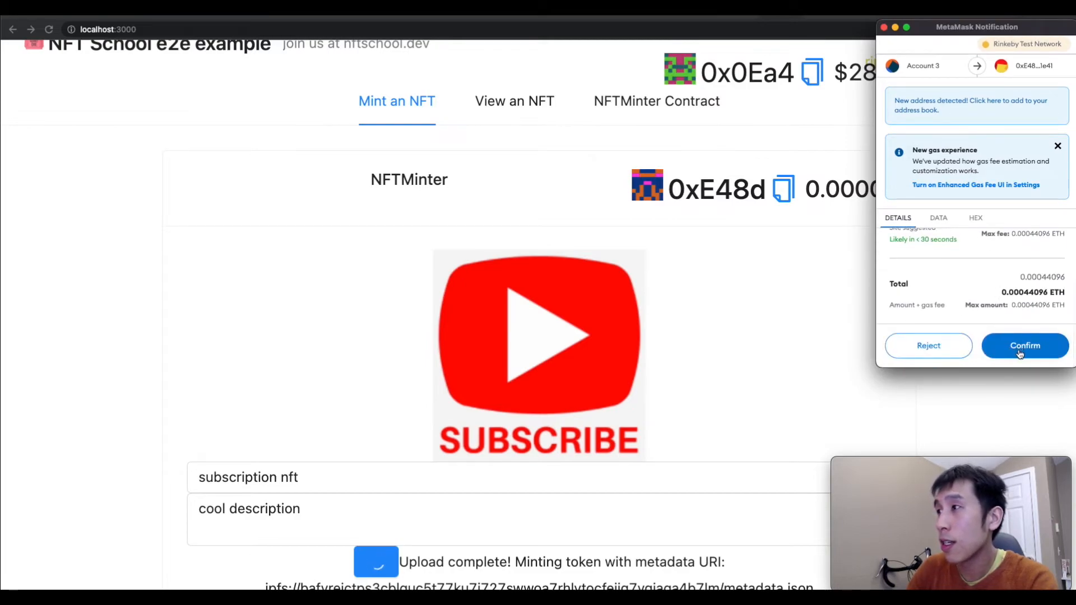
{"action": "left_click", "coordinate": [1026, 345]}
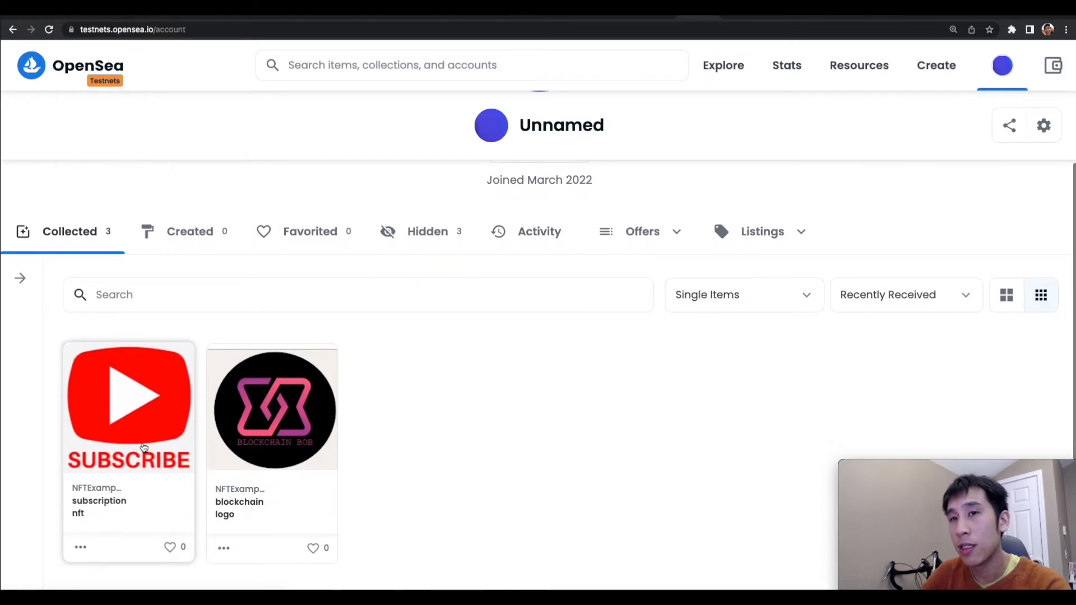
Step: Select the subscription nft item in the account's Collected tab
{"action": "left_click", "coordinate": [128, 409]}
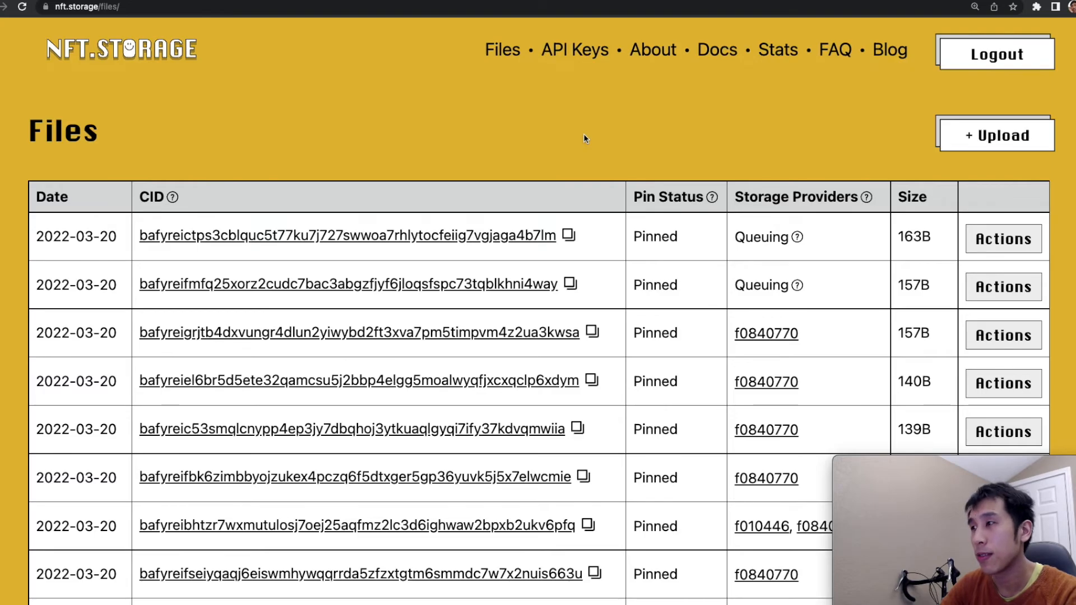
{"action": "mouse_move", "coordinate": [568, 236]}
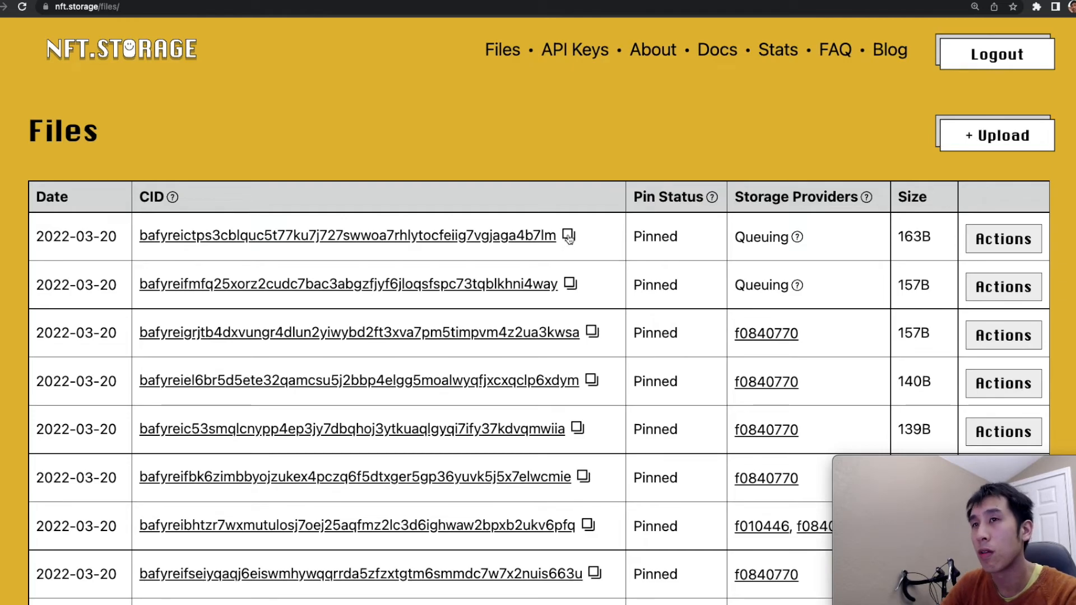
Step: Copy the newest pinned file's IPFS URL and view its metadata.json on the gateway
{"action": "left_click", "coordinate": [1002, 238]}
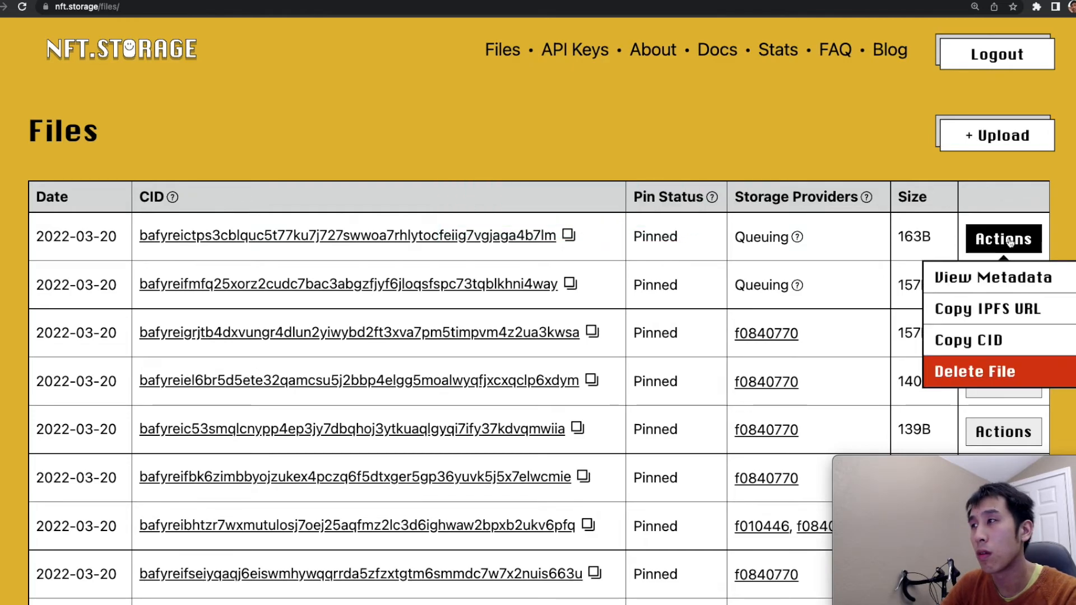
{"action": "left_click", "coordinate": [985, 308]}
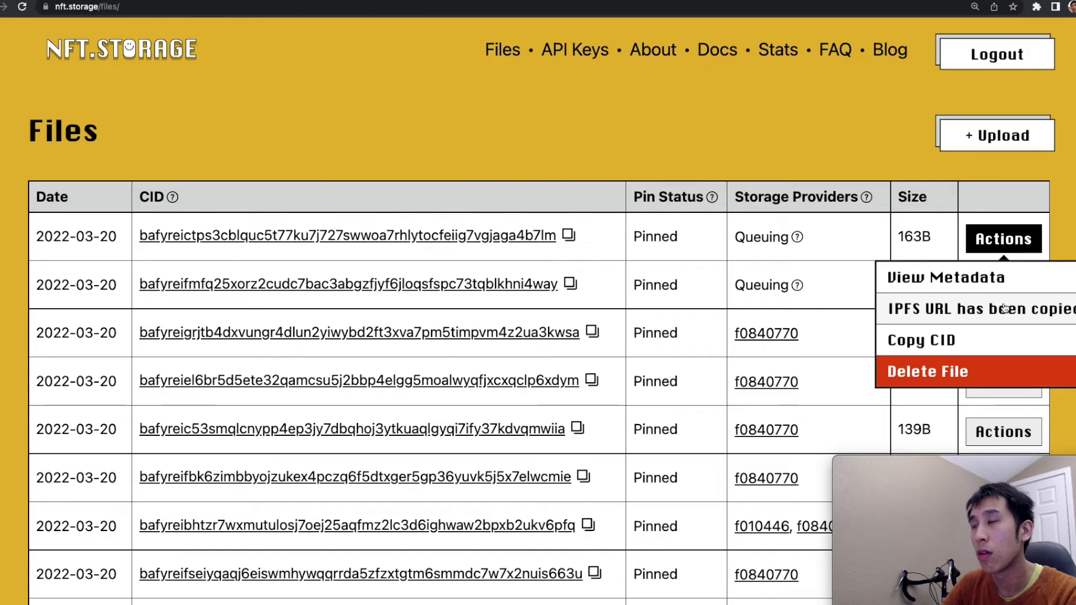
{"action": "left_click", "coordinate": [946, 276]}
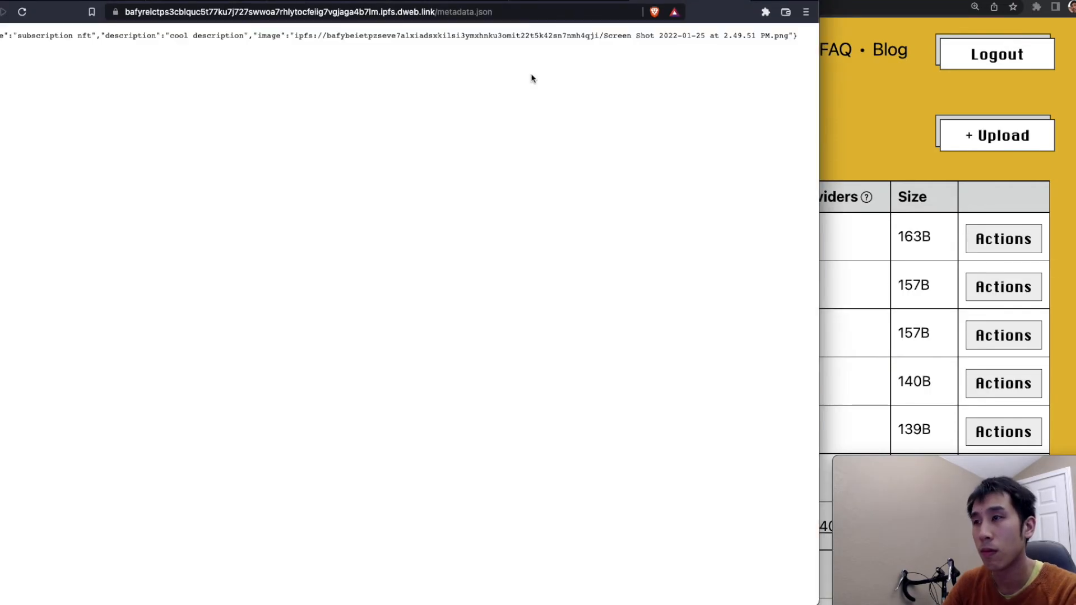